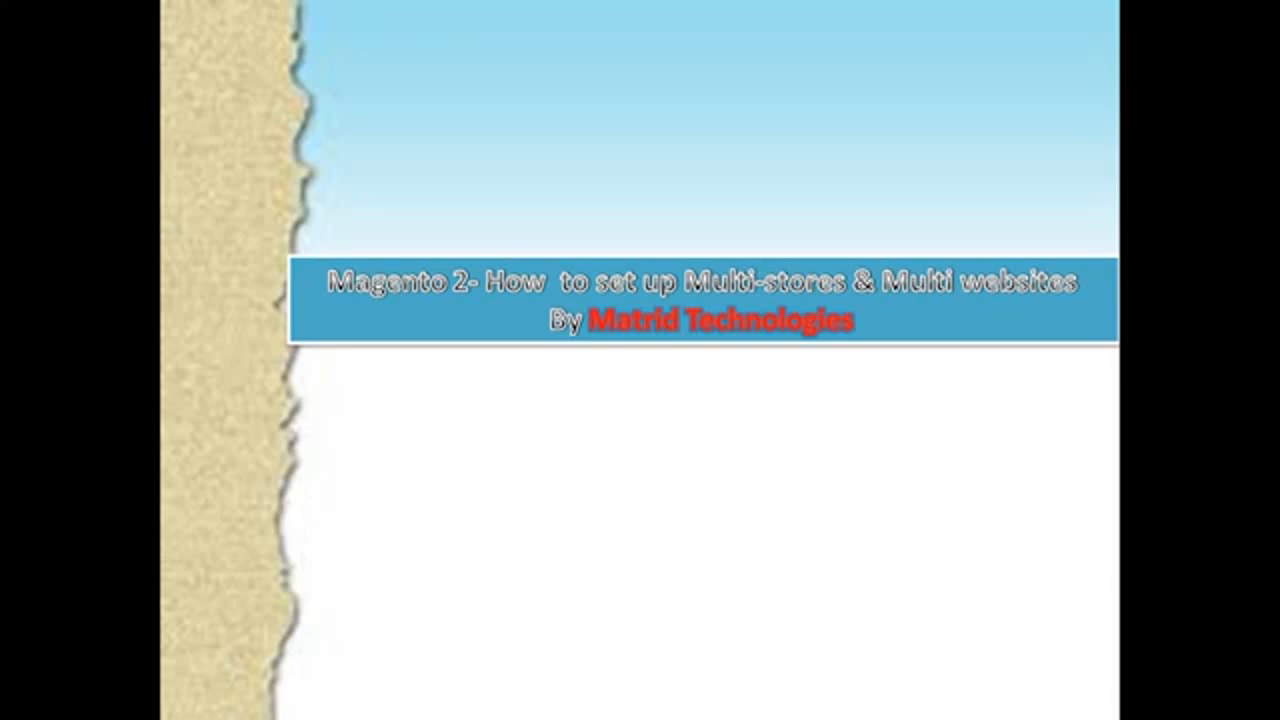
# Switch from the intro slide to the Magento Admin dashboard window
pyautogui.press('alt+tab')
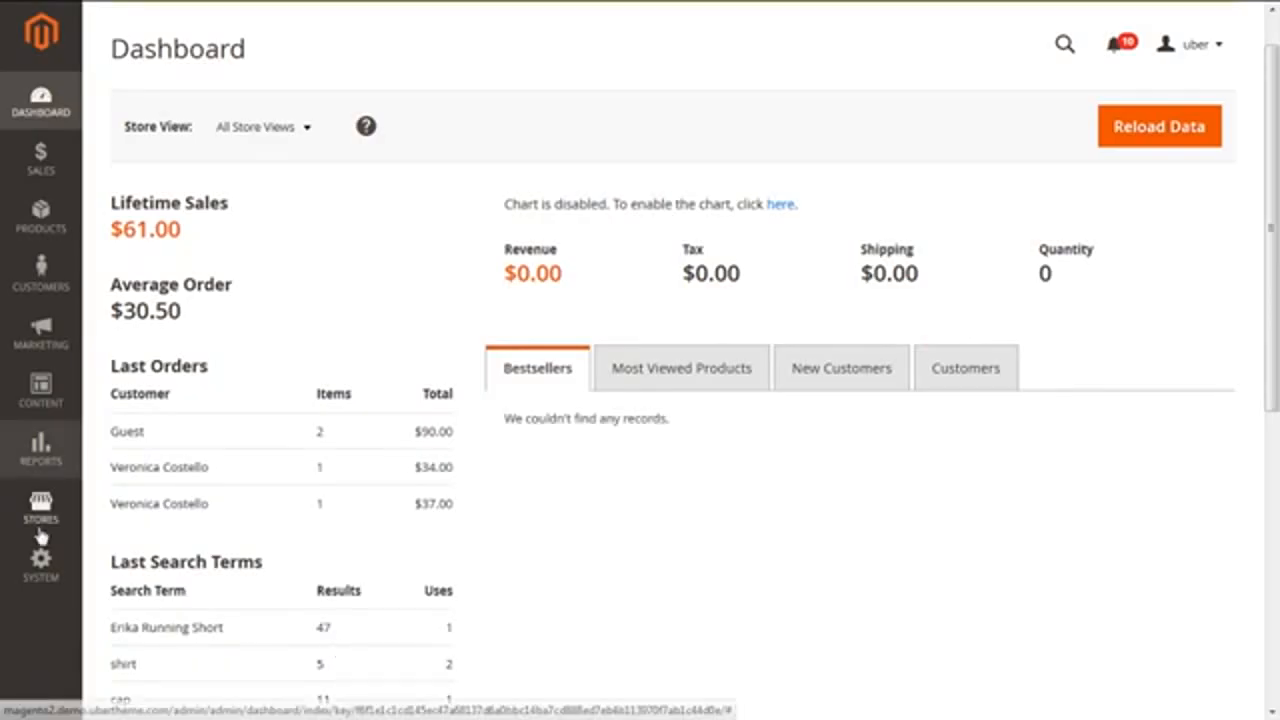
# Show the All Stores grid with its two existing records and start creating a new website
pyautogui.click(40, 510)
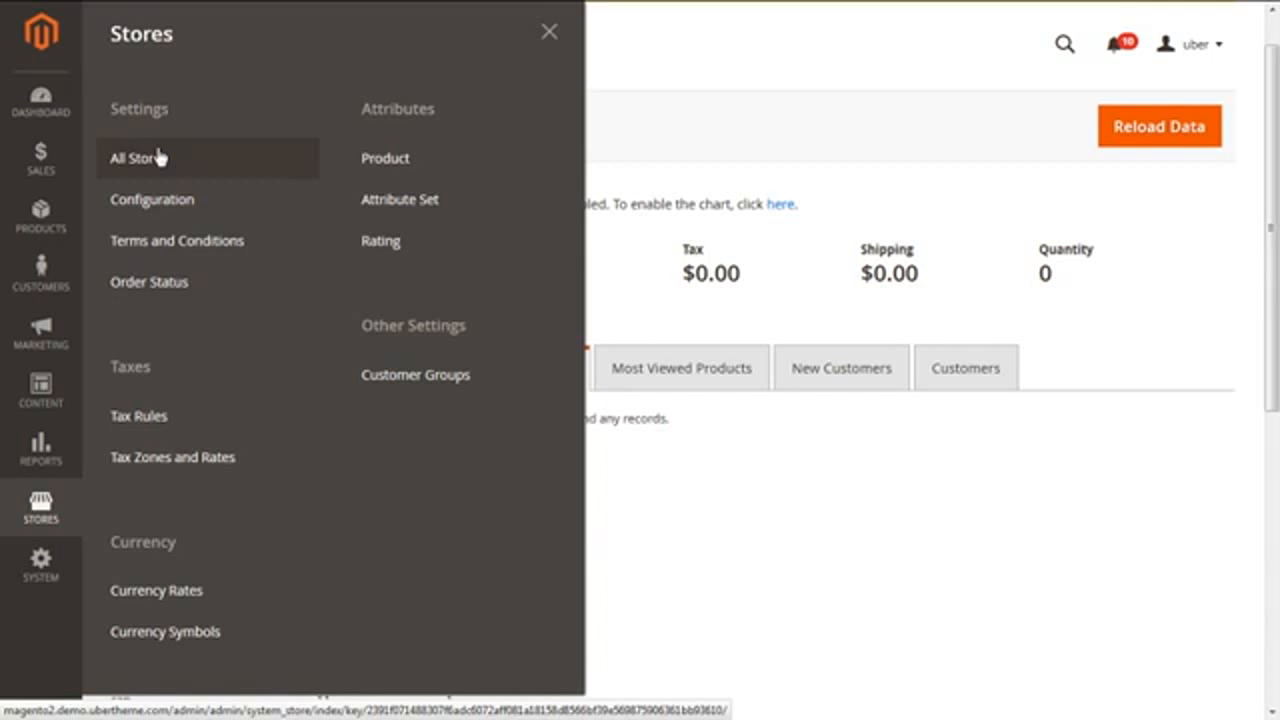
pyautogui.moveTo(145, 160)
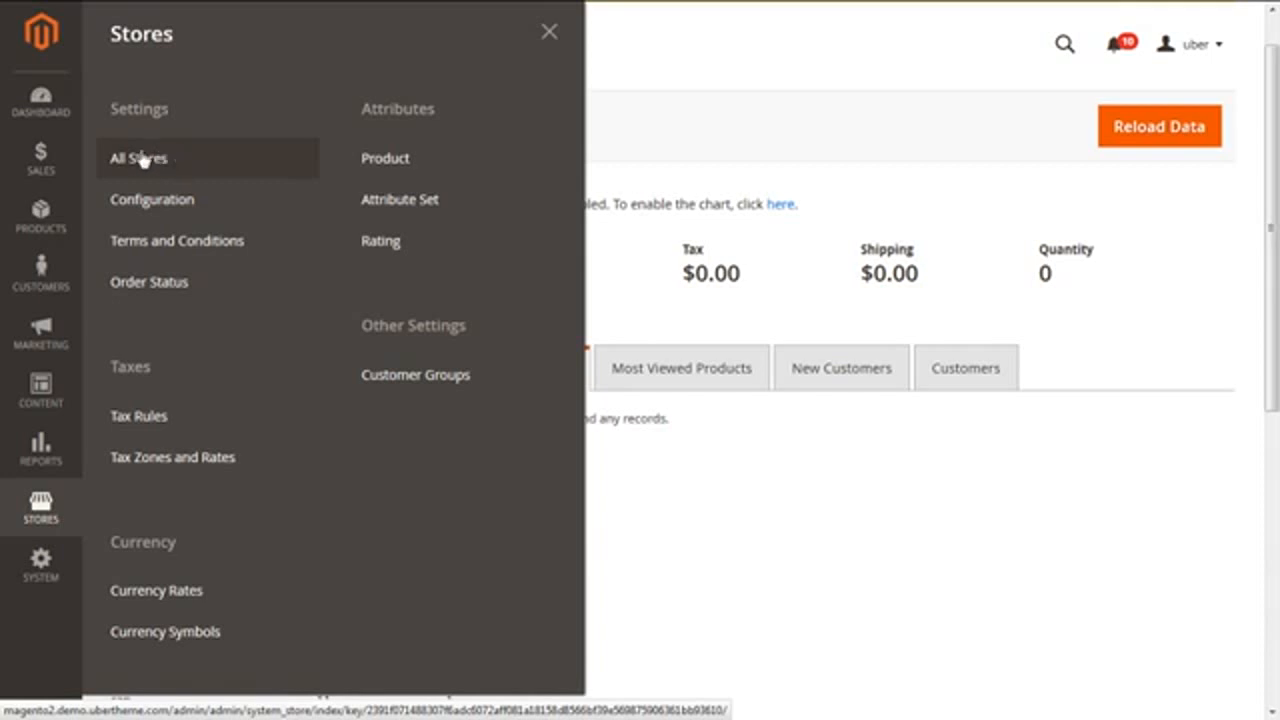
pyautogui.click(138, 158)
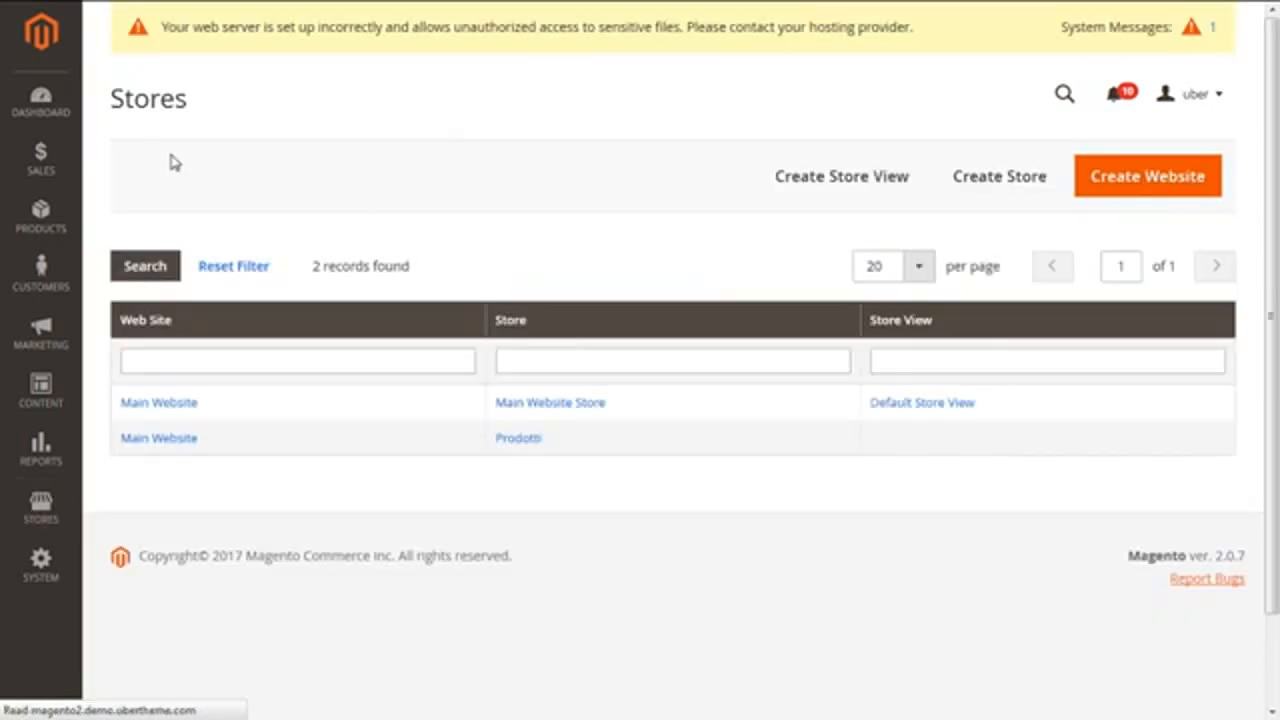
pyautogui.scroll(-3)
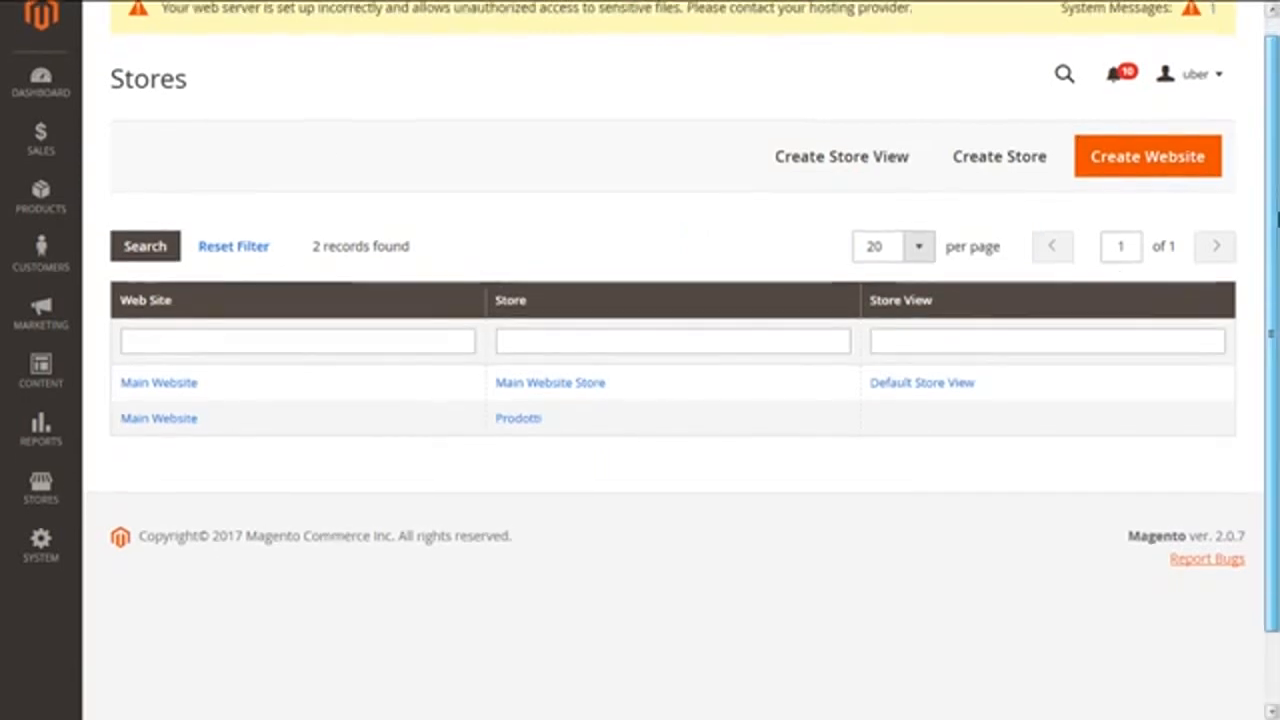
pyautogui.scroll(-3)
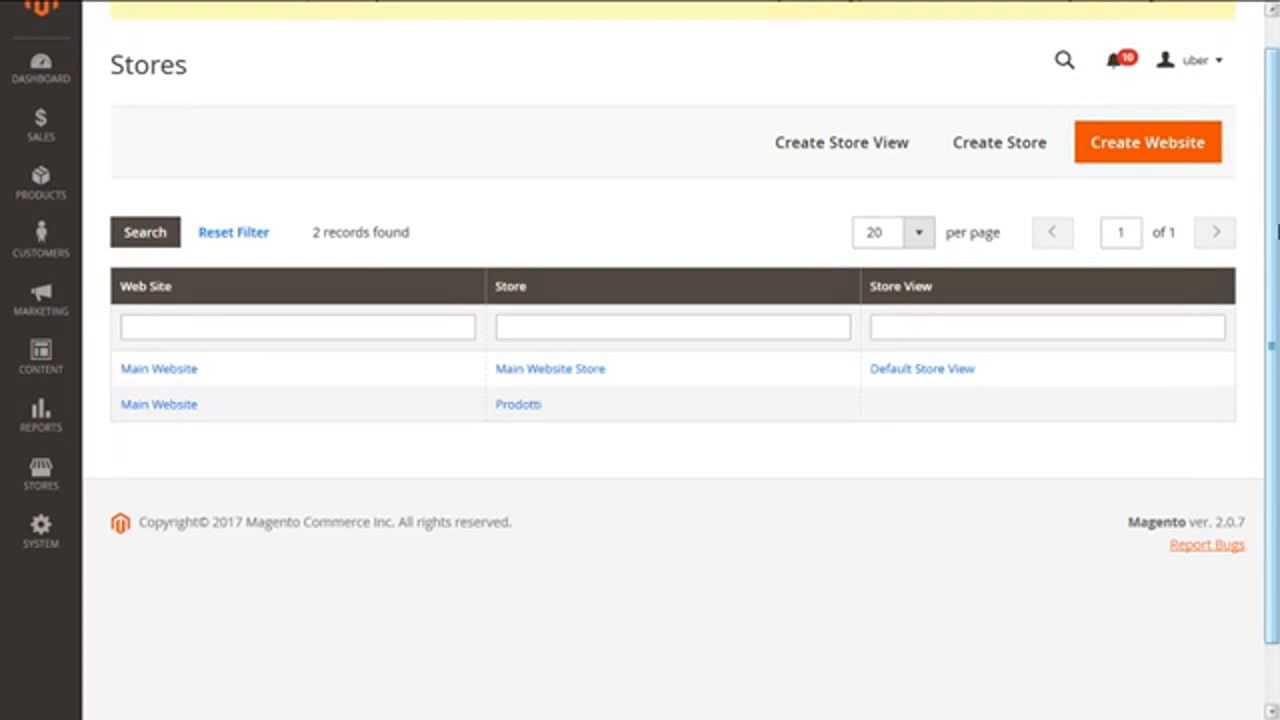
pyautogui.moveTo(1207, 170)
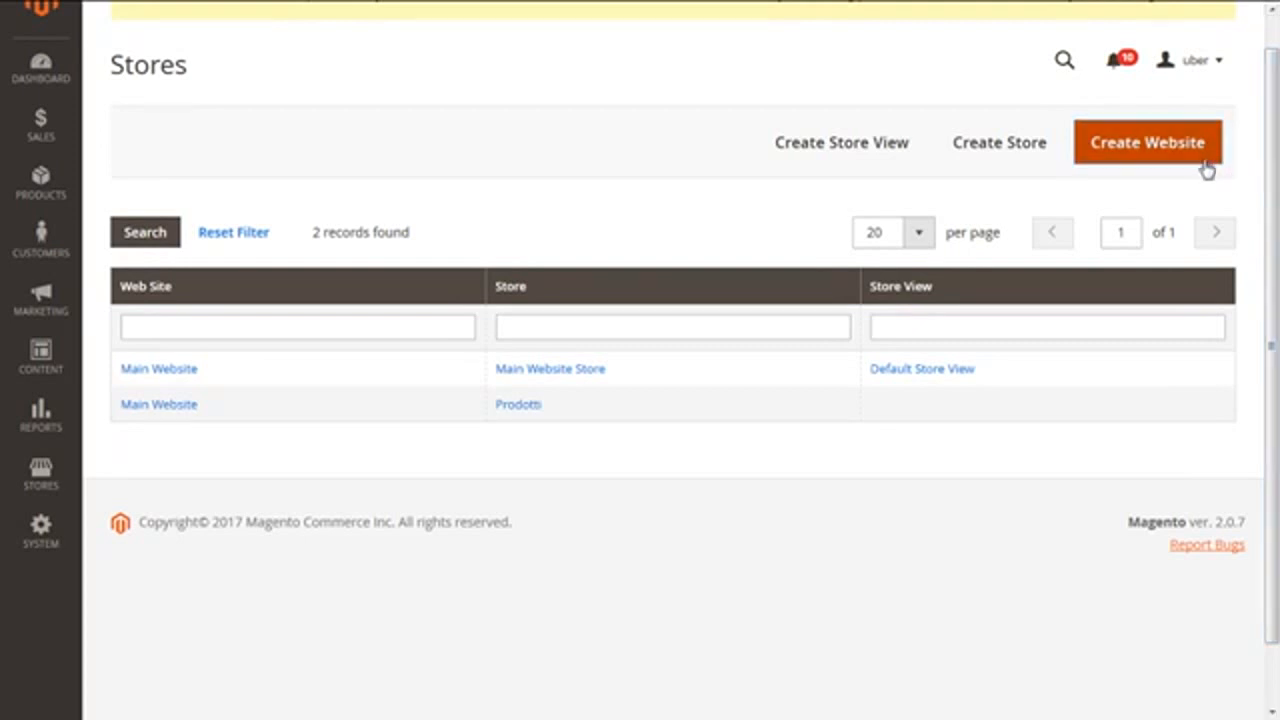
pyautogui.moveTo(872, 156)
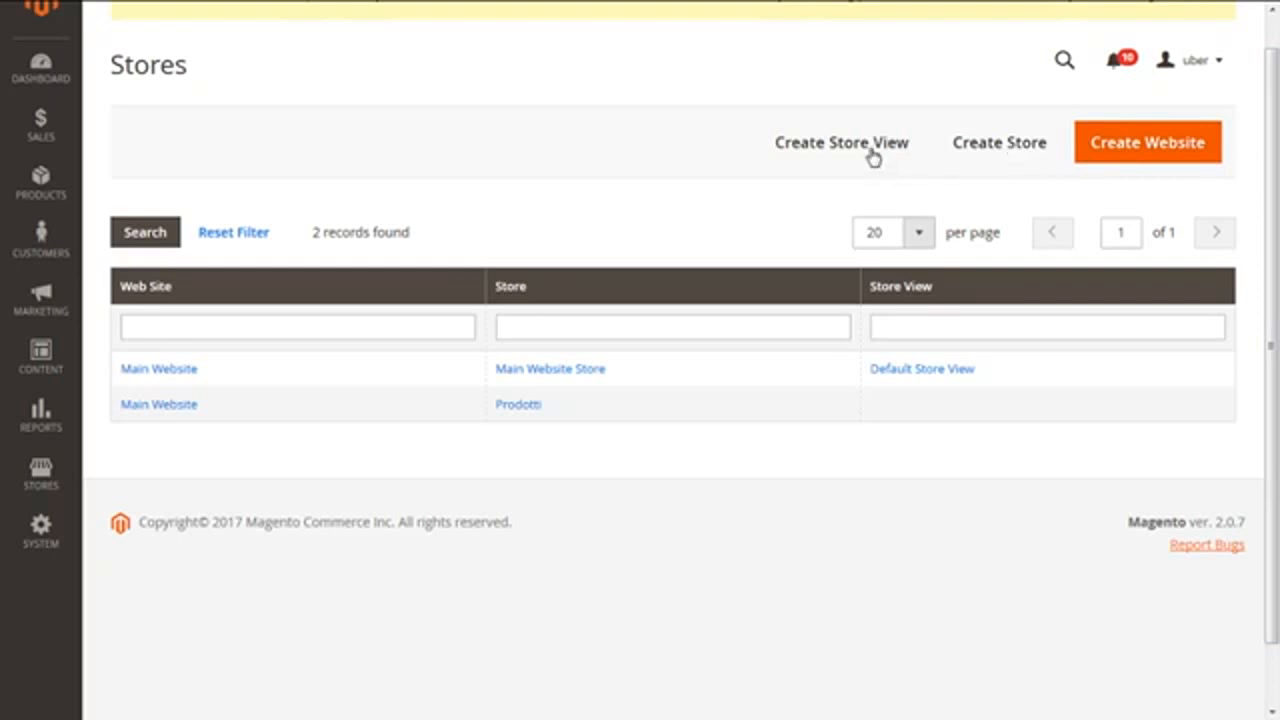
pyautogui.moveTo(1045, 207)
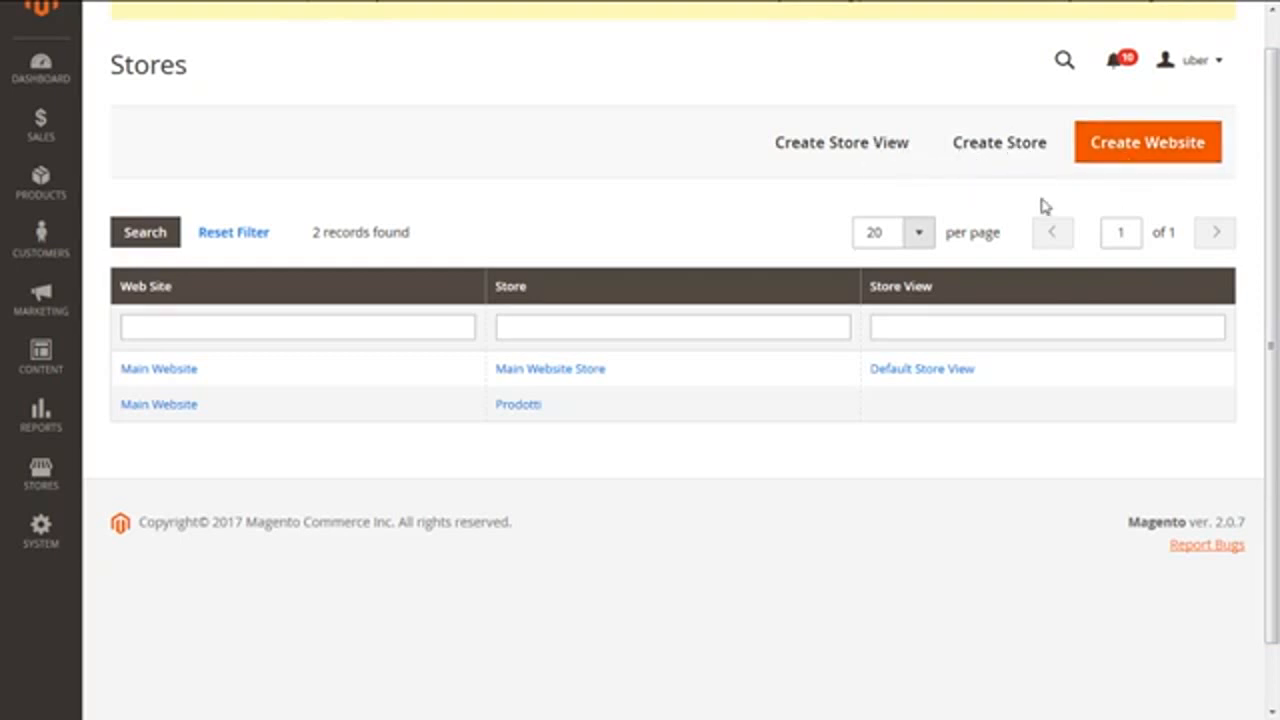
pyautogui.moveTo(1044, 186)
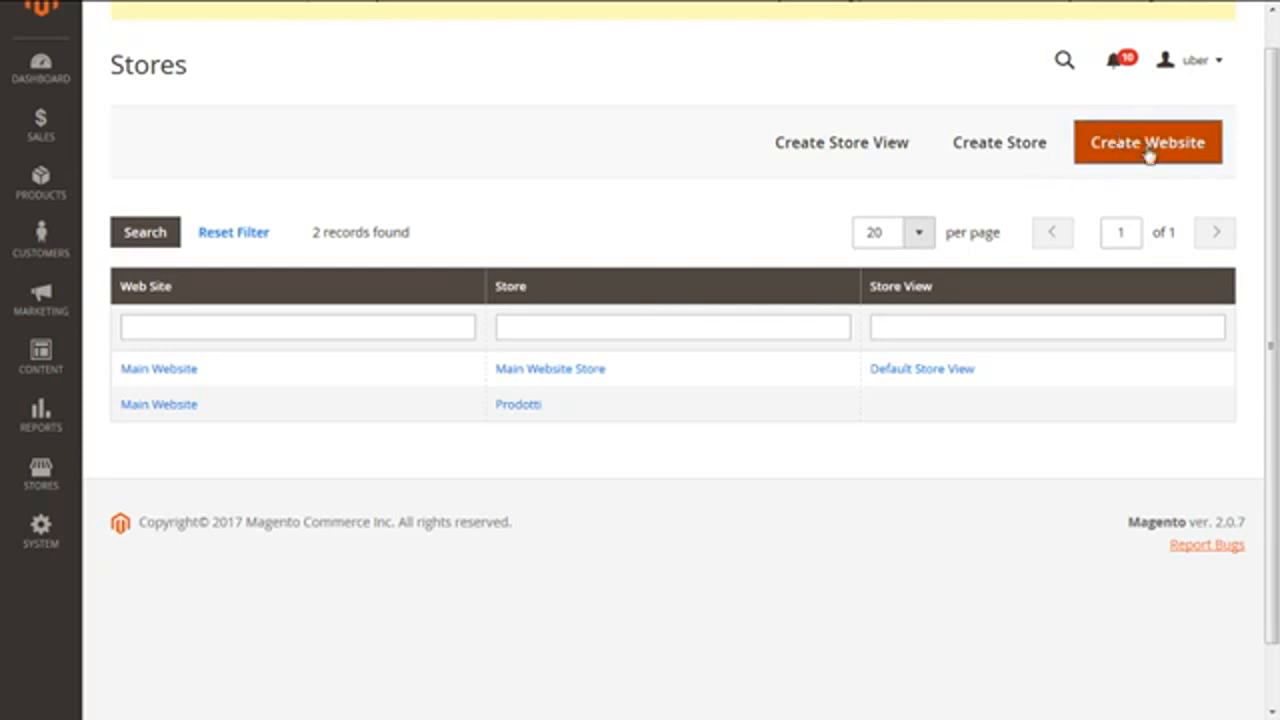
pyautogui.moveTo(1135, 155)
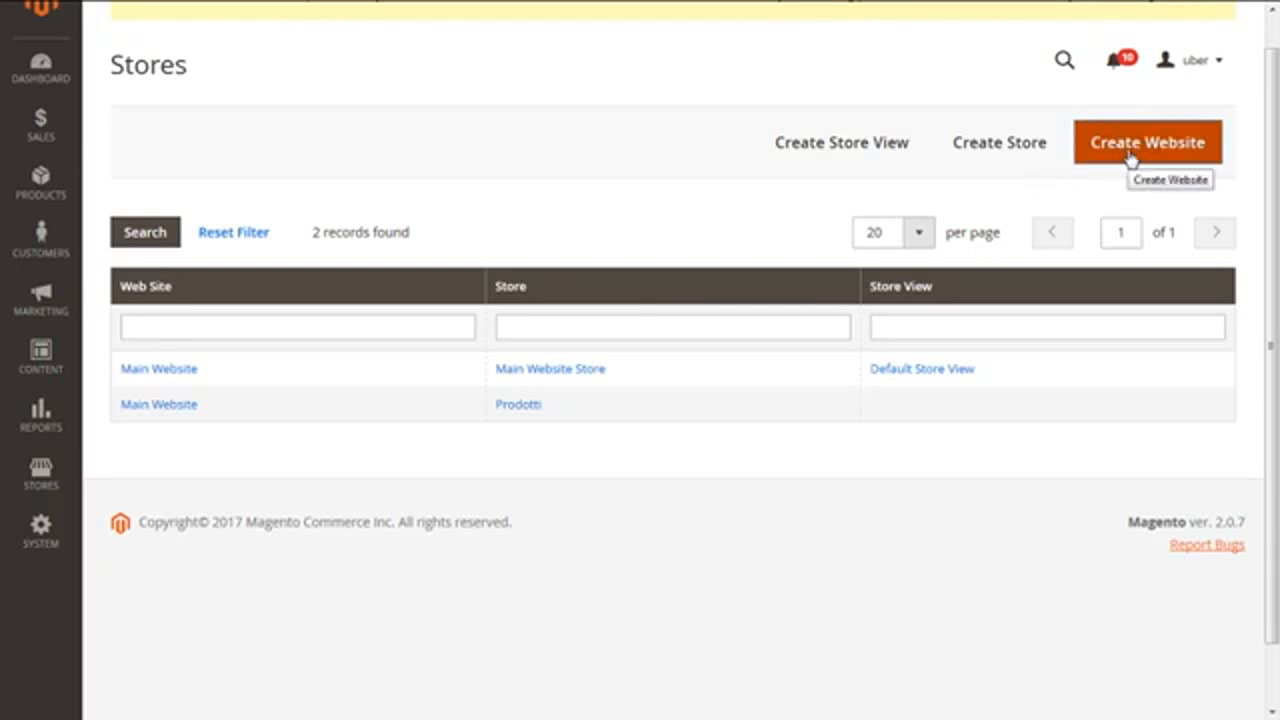
pyautogui.click(1147, 142)
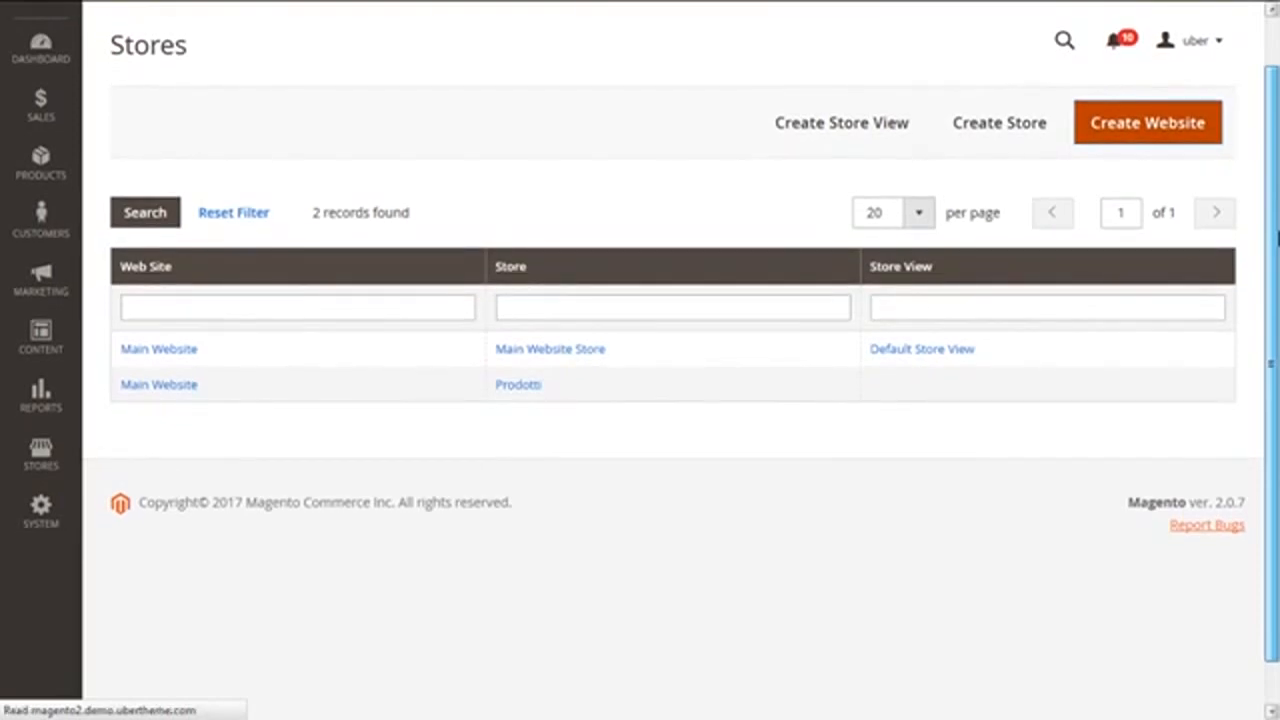
# Enter website name matridtech.com and code matrid_tech on the New Web Site form
pyautogui.click(1147, 122)
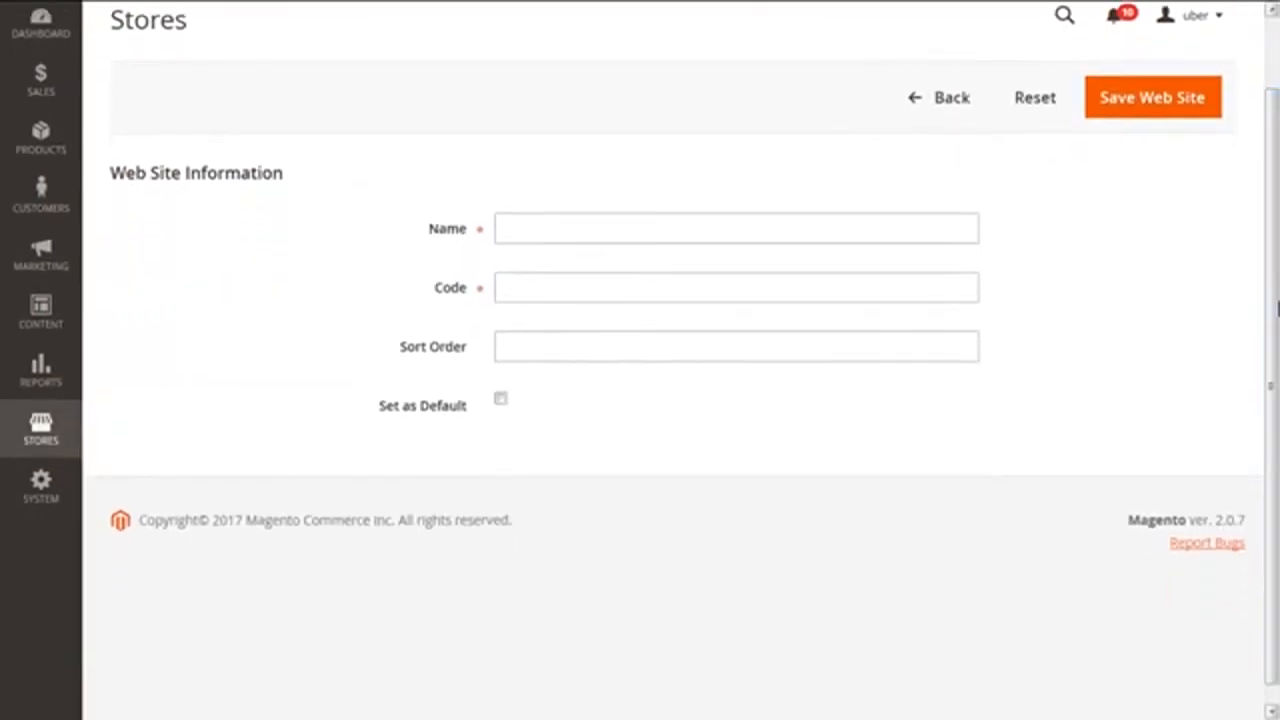
pyautogui.click(735, 228)
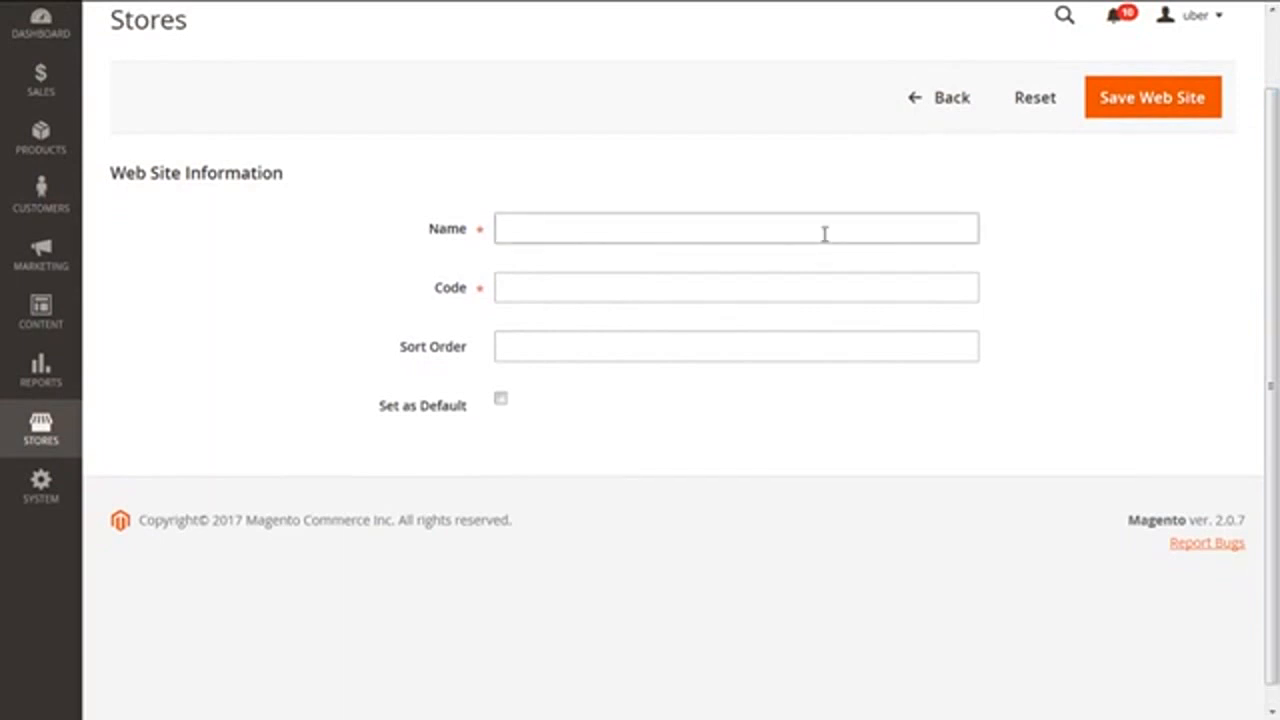
pyautogui.click(735, 228)
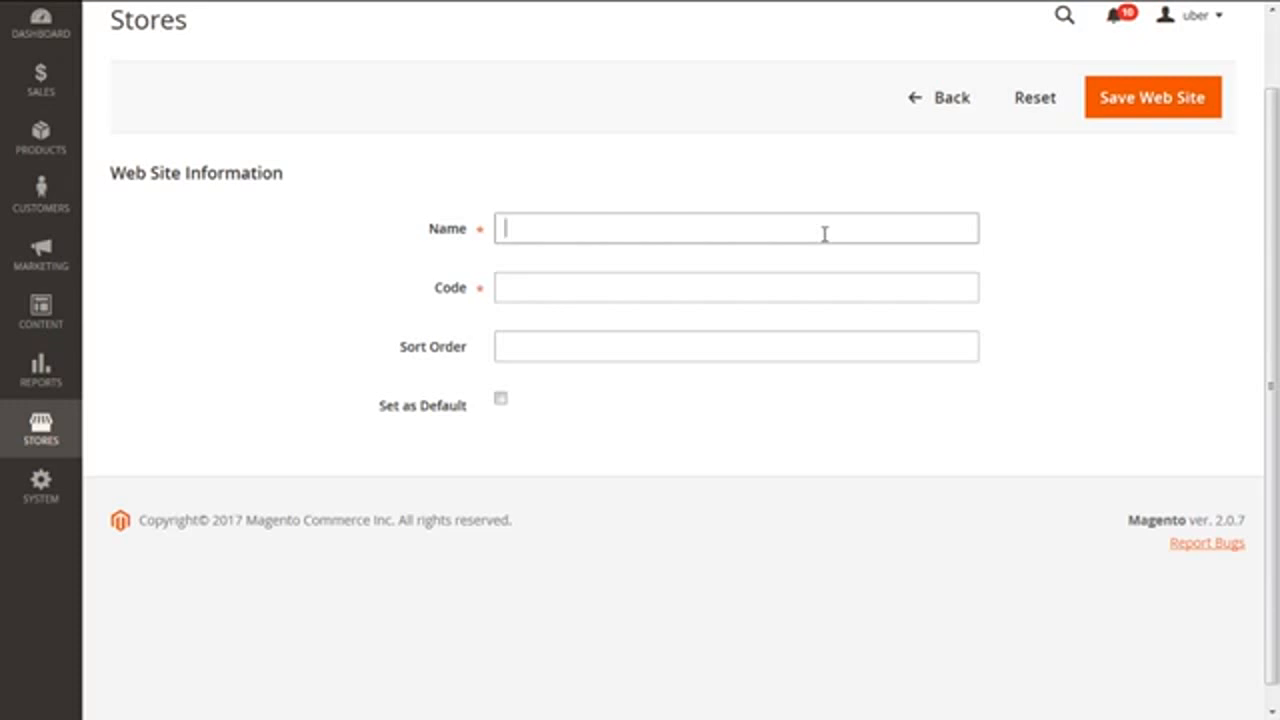
pyautogui.write('matridtech.com')
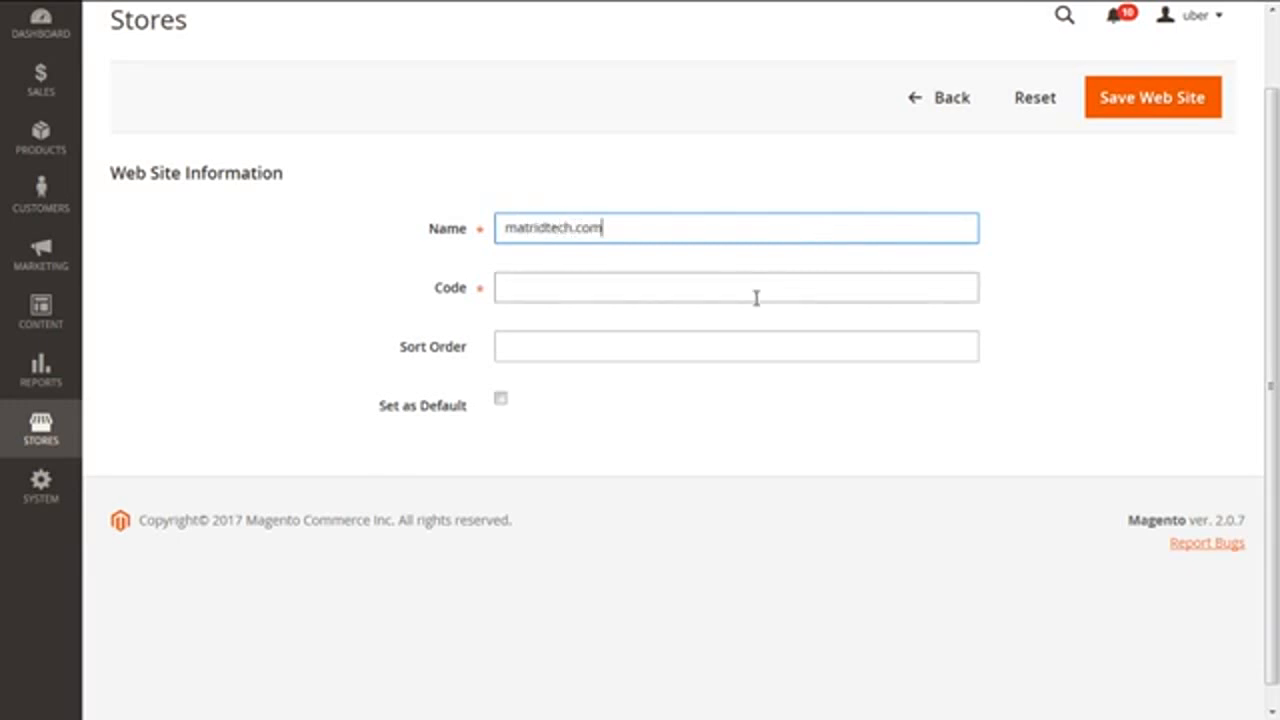
pyautogui.click(736, 287)
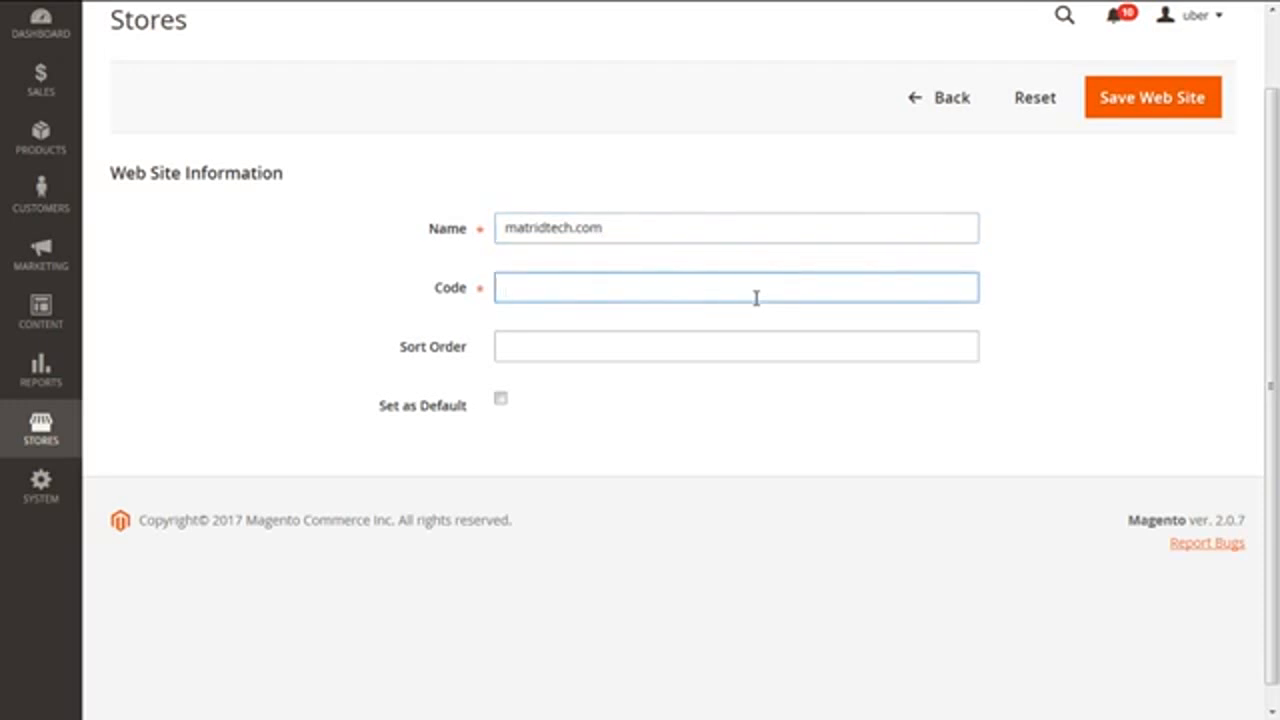
pyautogui.click(735, 287)
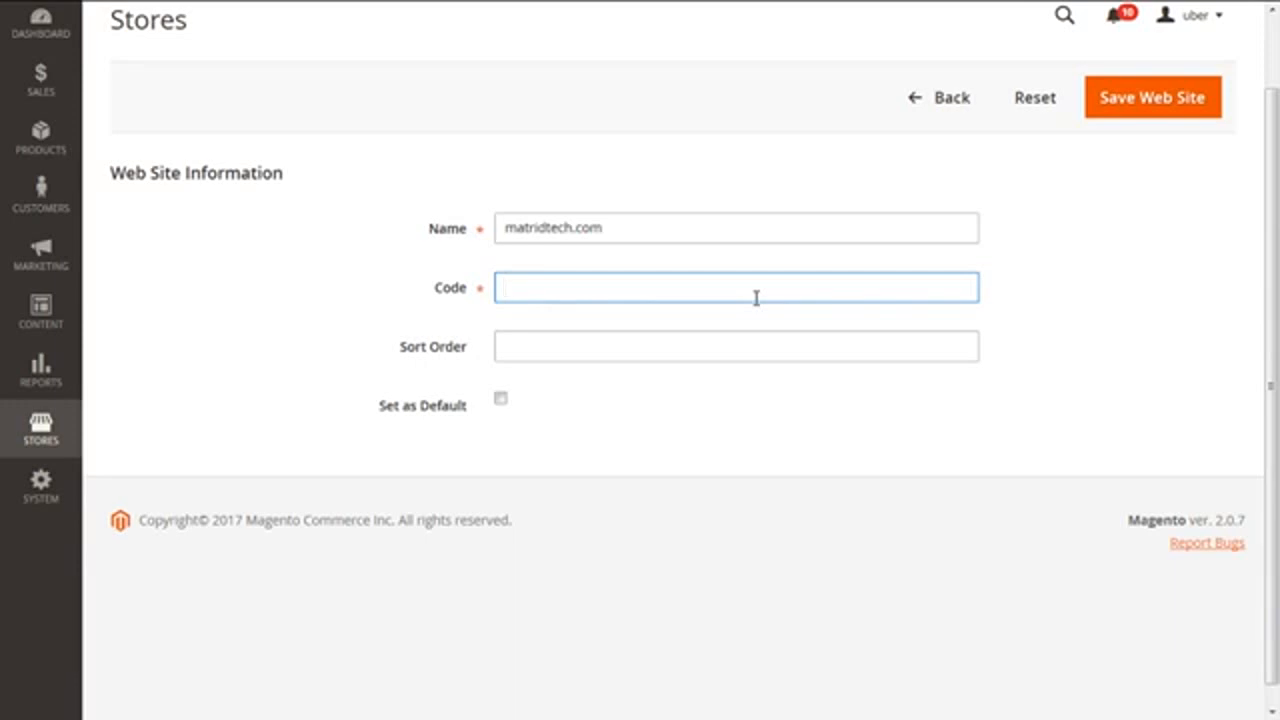
pyautogui.write('matrid_tech')
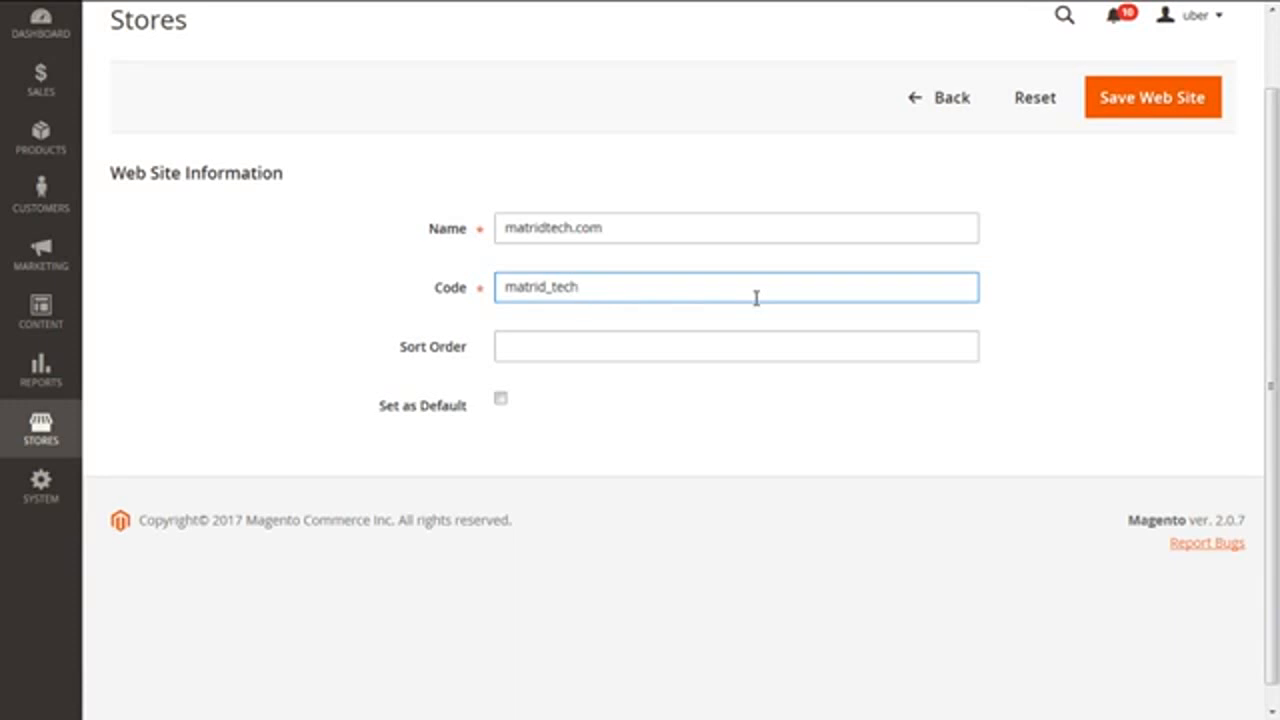
# Set the website's sort order to 0
pyautogui.click(735, 346)
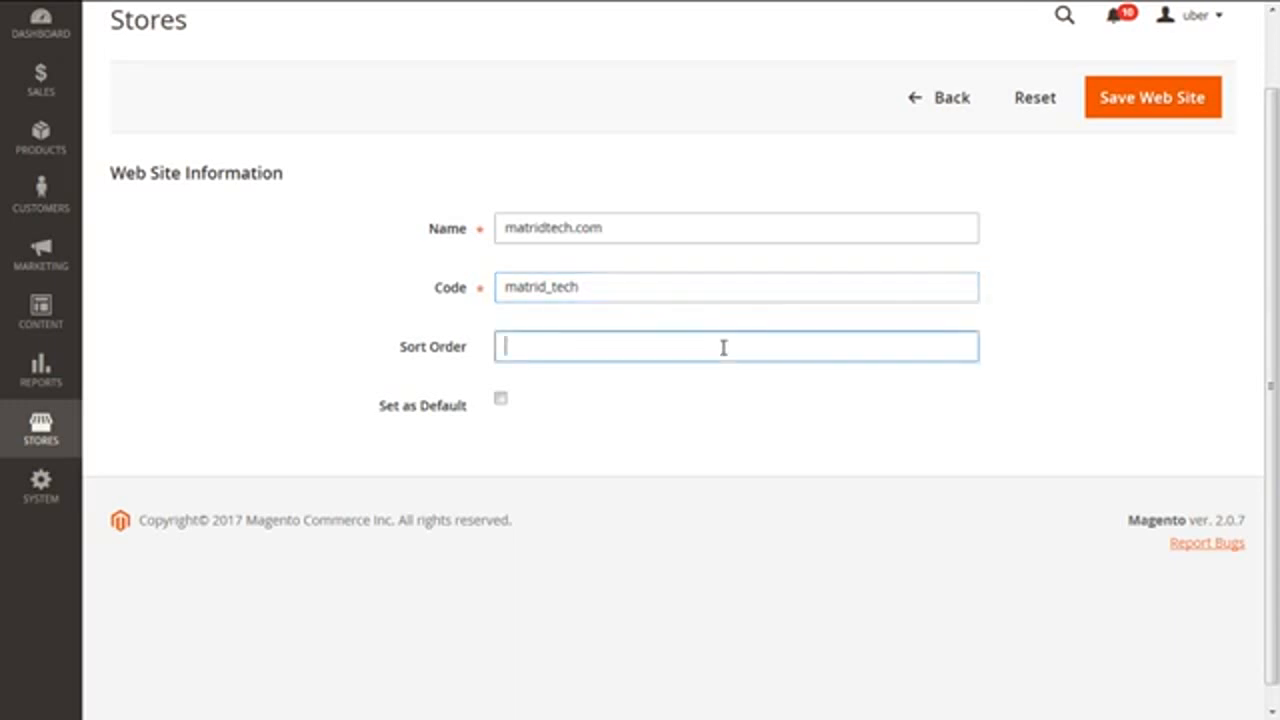
pyautogui.write('0')
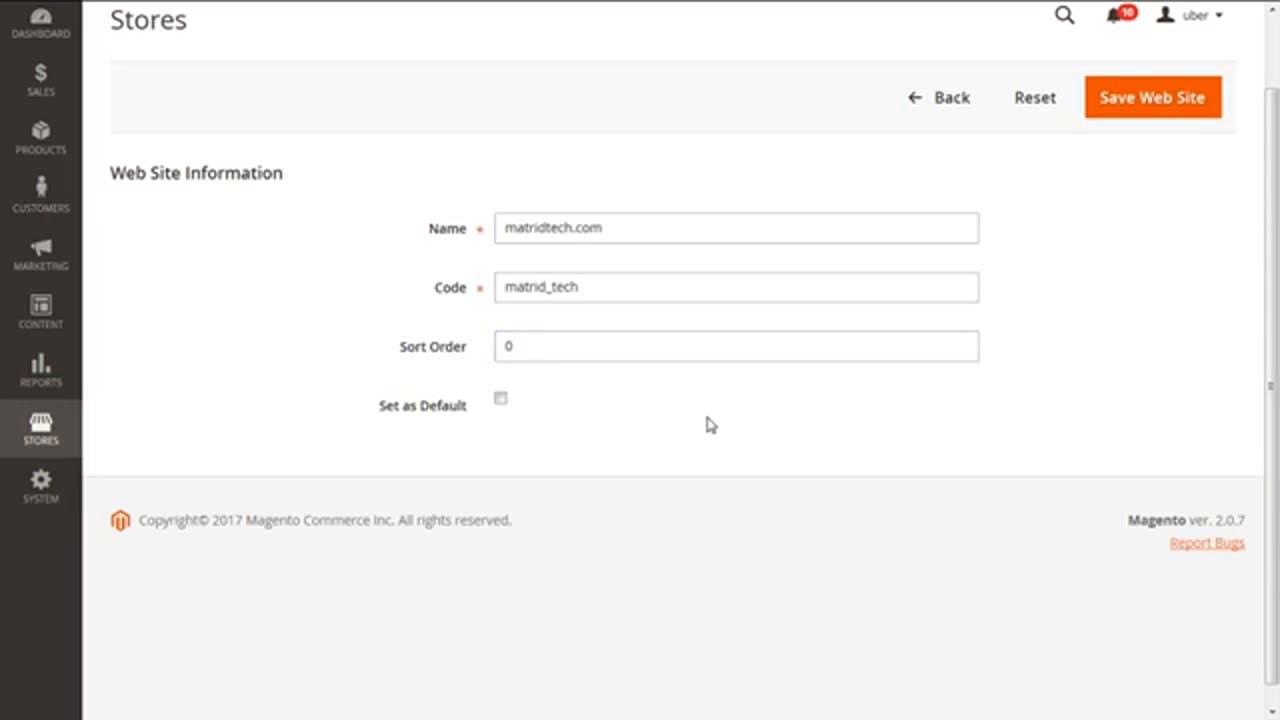
pyautogui.moveTo(240, 462)
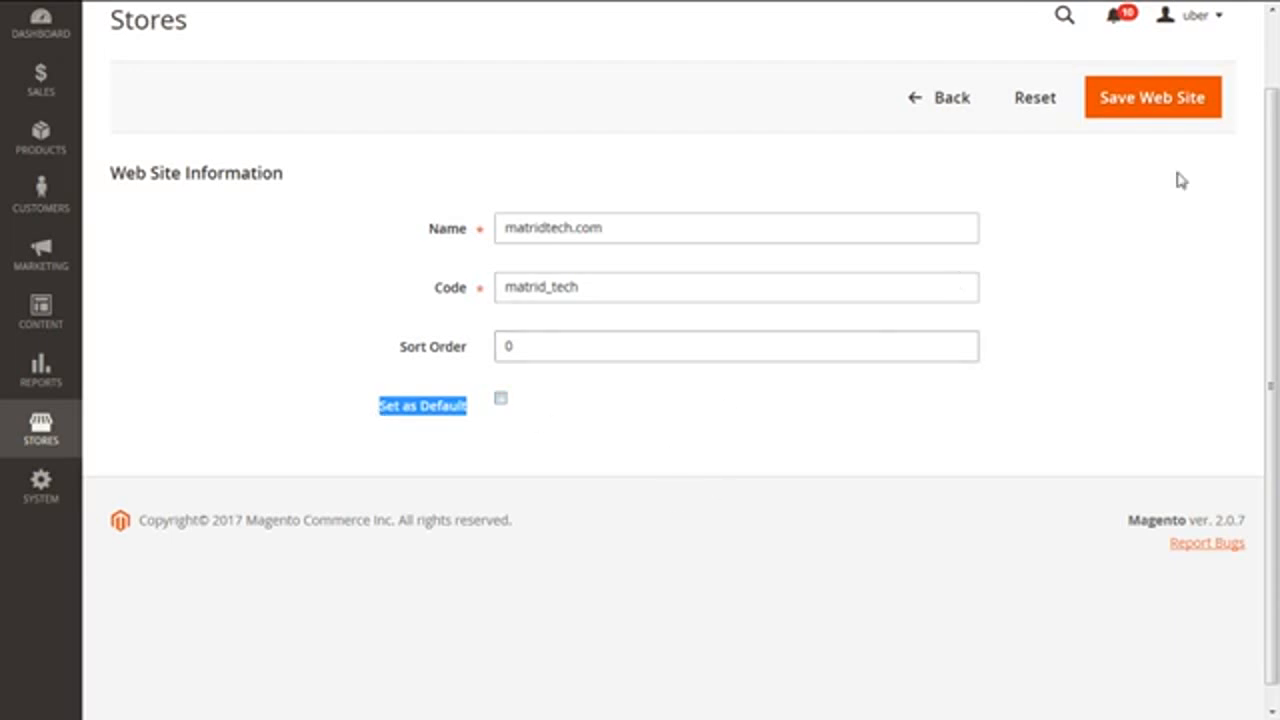
pyautogui.moveTo(1172, 111)
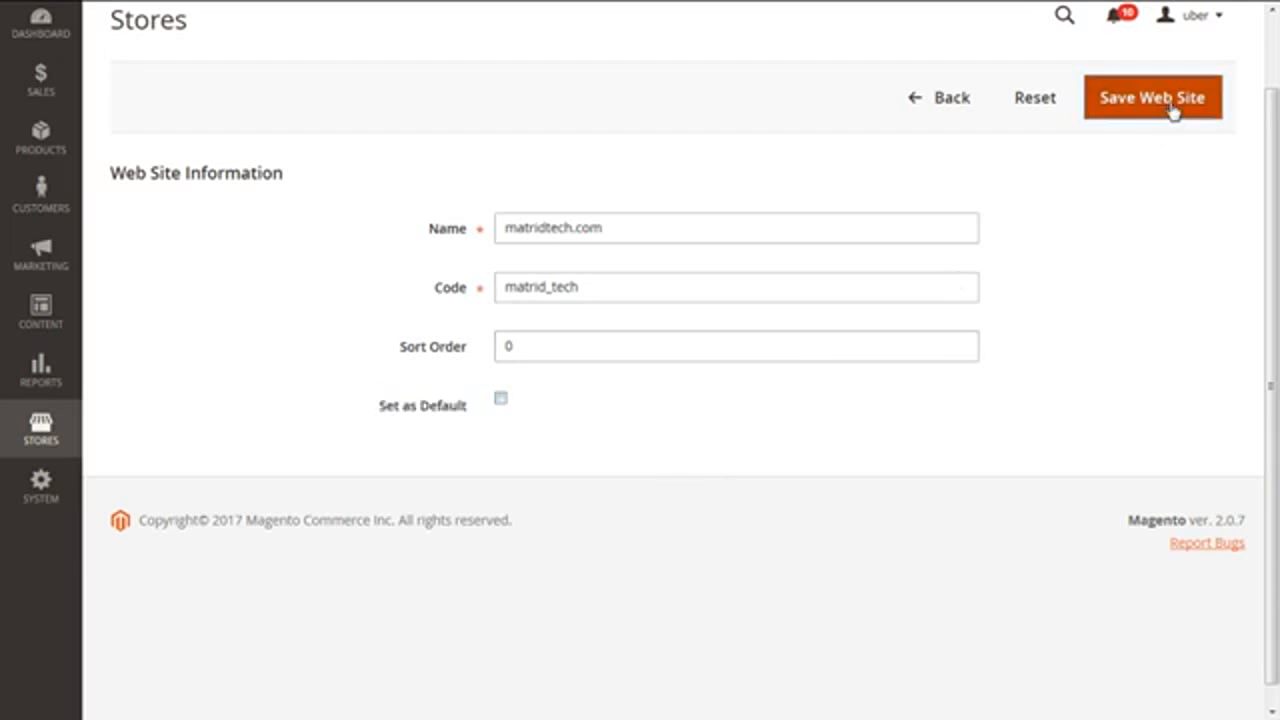
# Save website matridtech.com so it appears as the third record, then begin a new store
pyautogui.click(1152, 97)
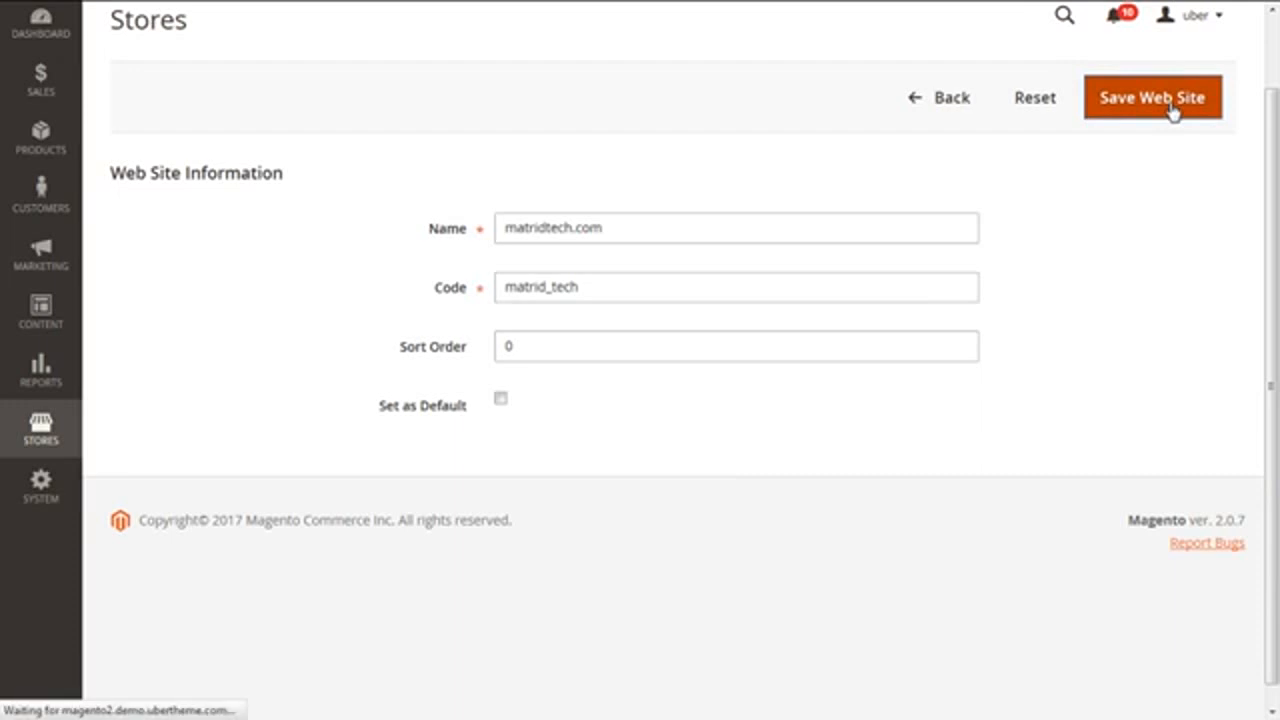
pyautogui.moveTo(1063, 371)
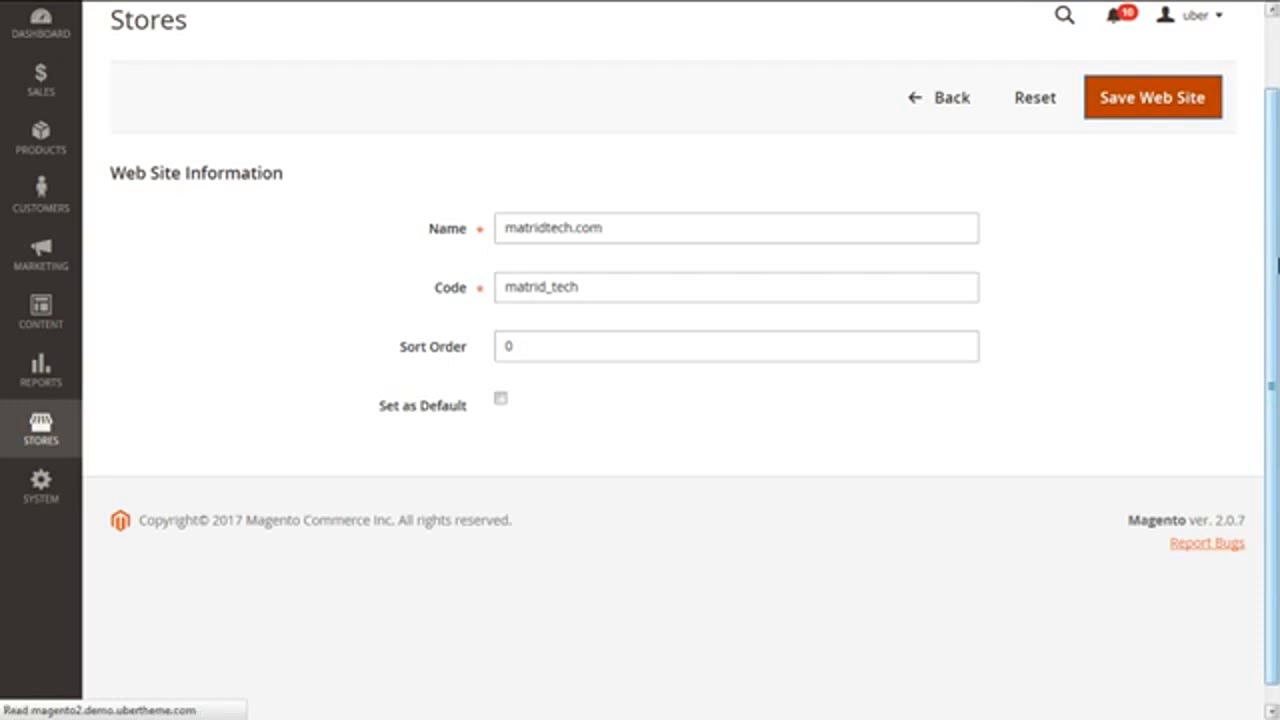
pyautogui.click(1152, 97)
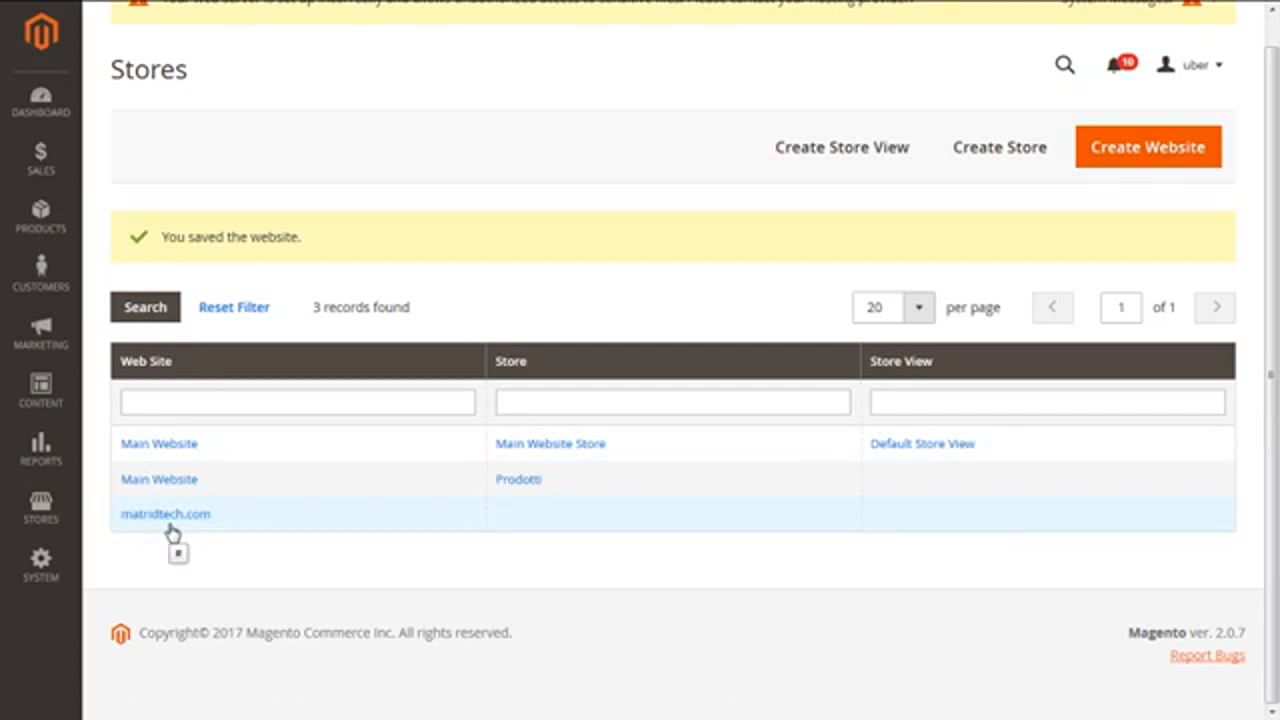
pyautogui.moveTo(178, 538)
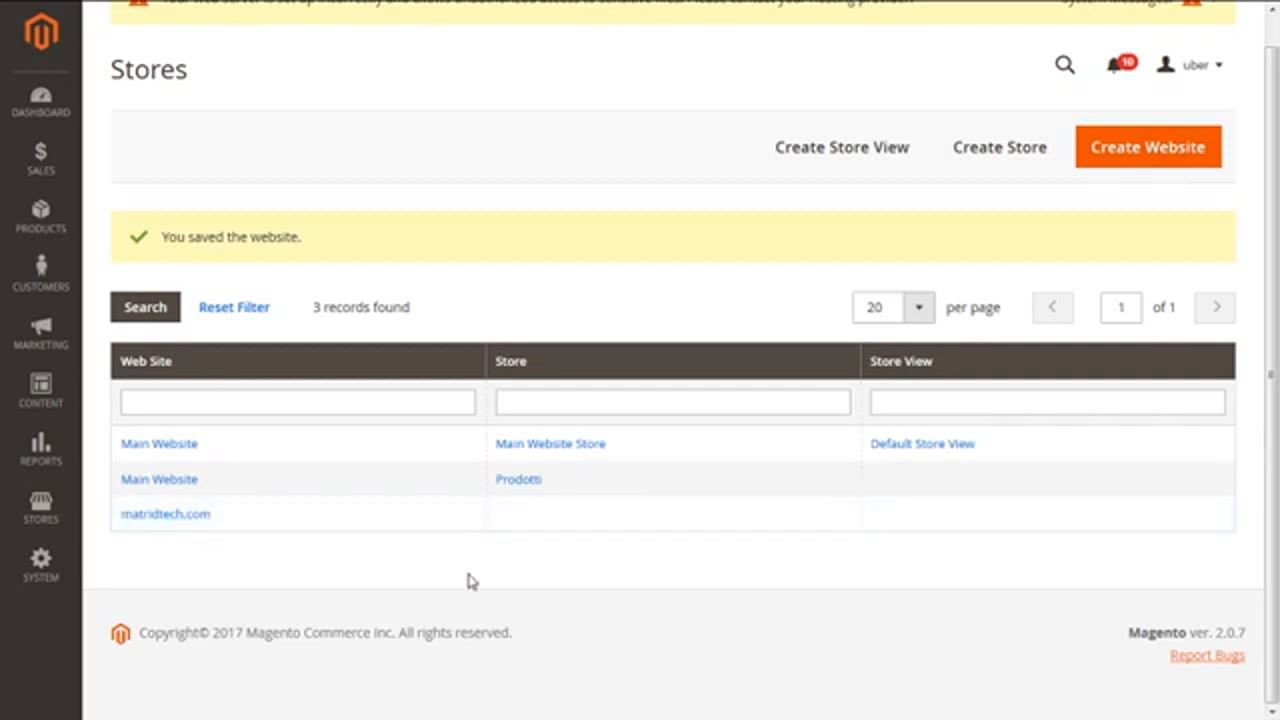
pyautogui.moveTo(982, 203)
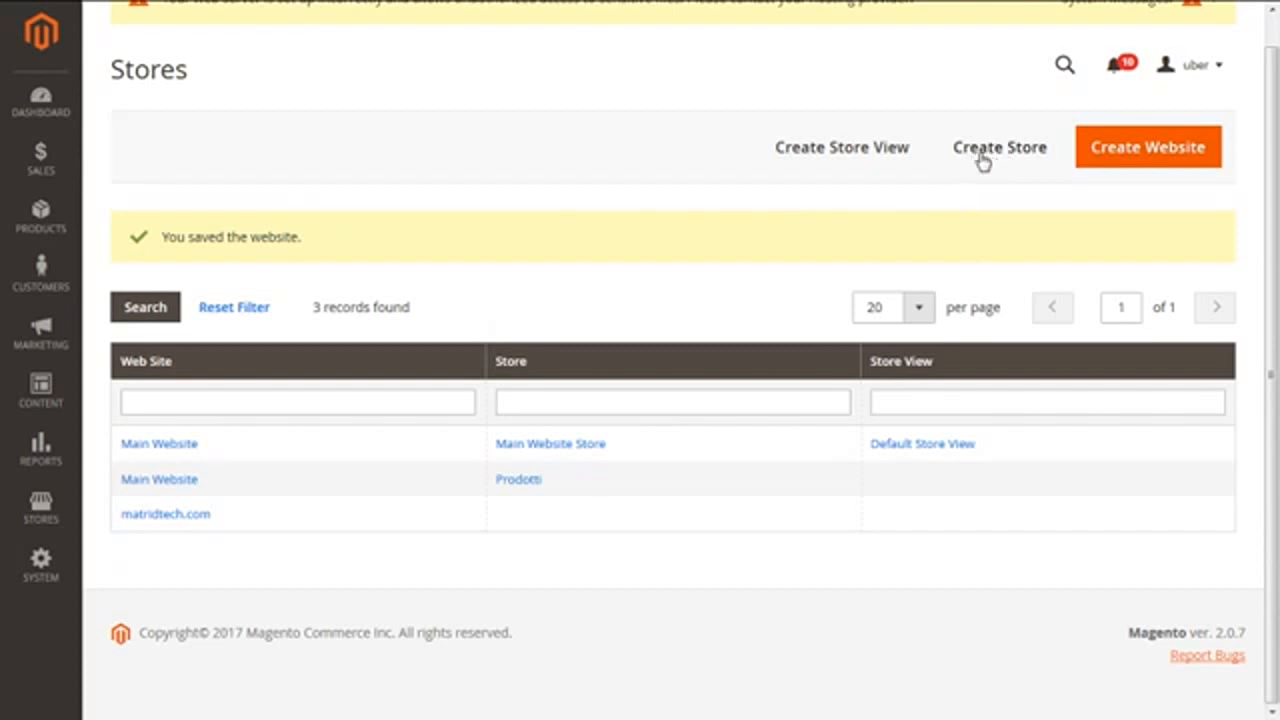
pyautogui.click(998, 147)
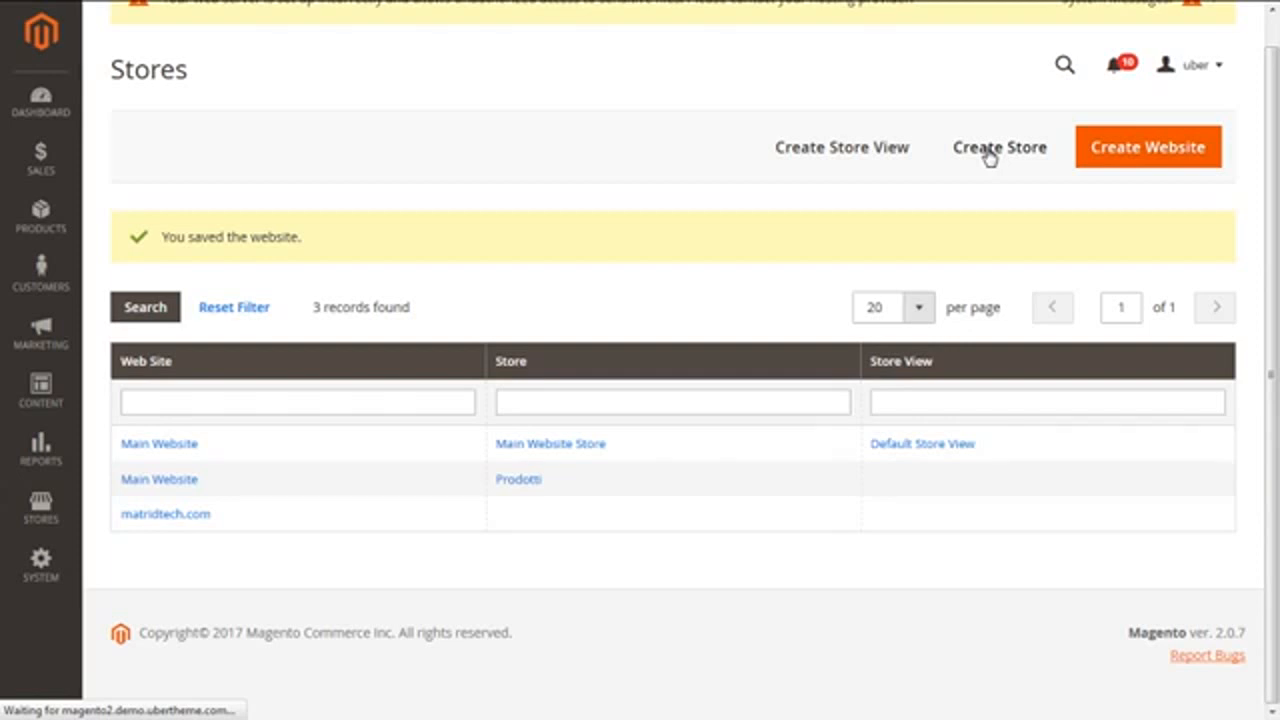
pyautogui.click(999, 147)
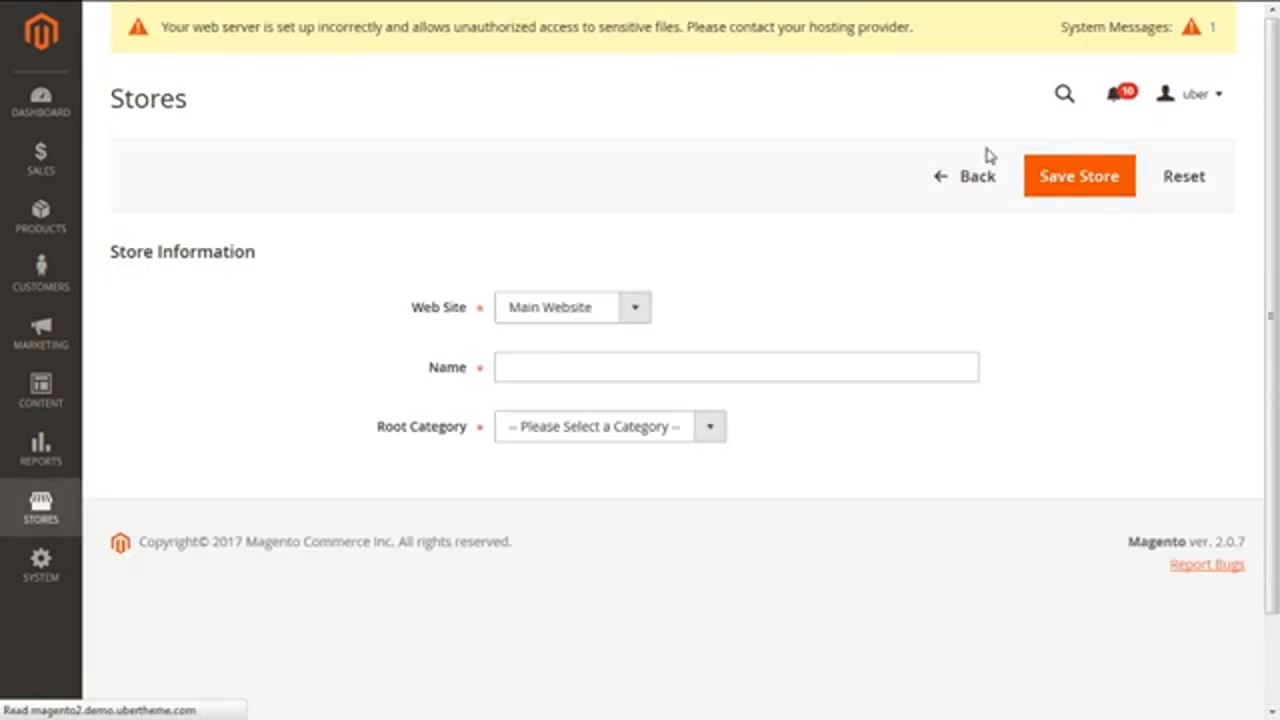
pyautogui.scroll(-3)
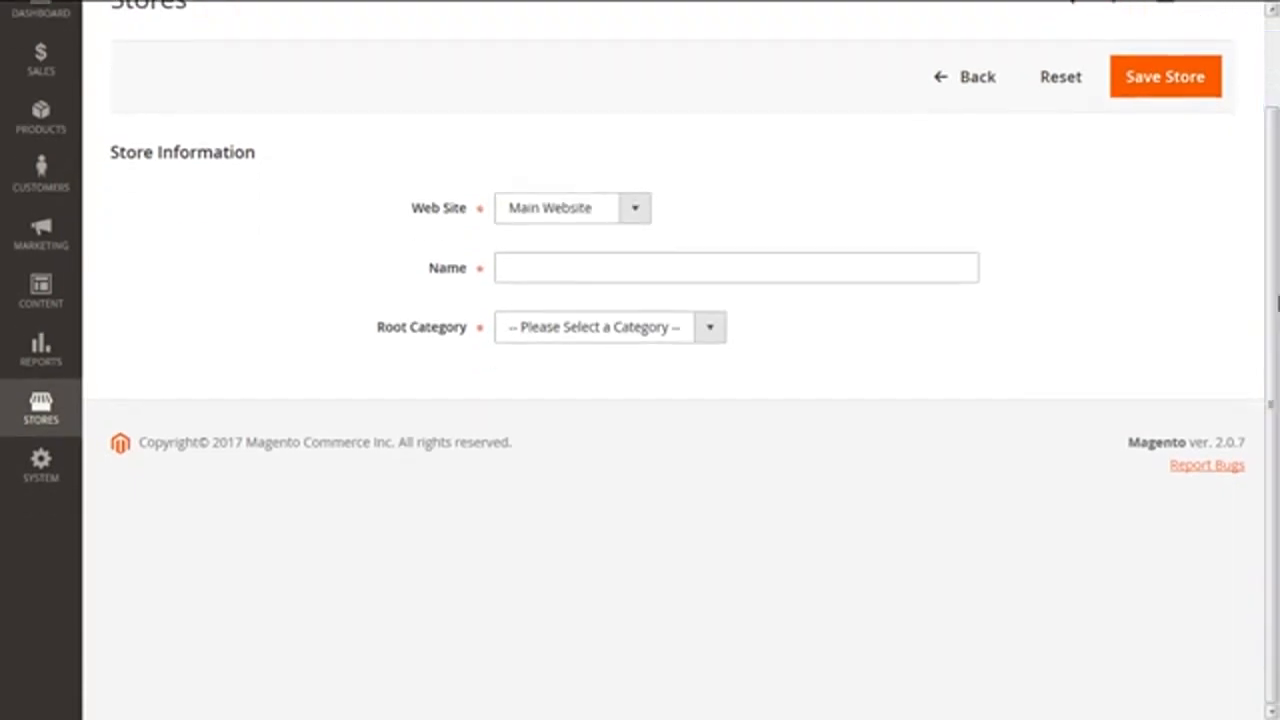
pyautogui.moveTo(724, 254)
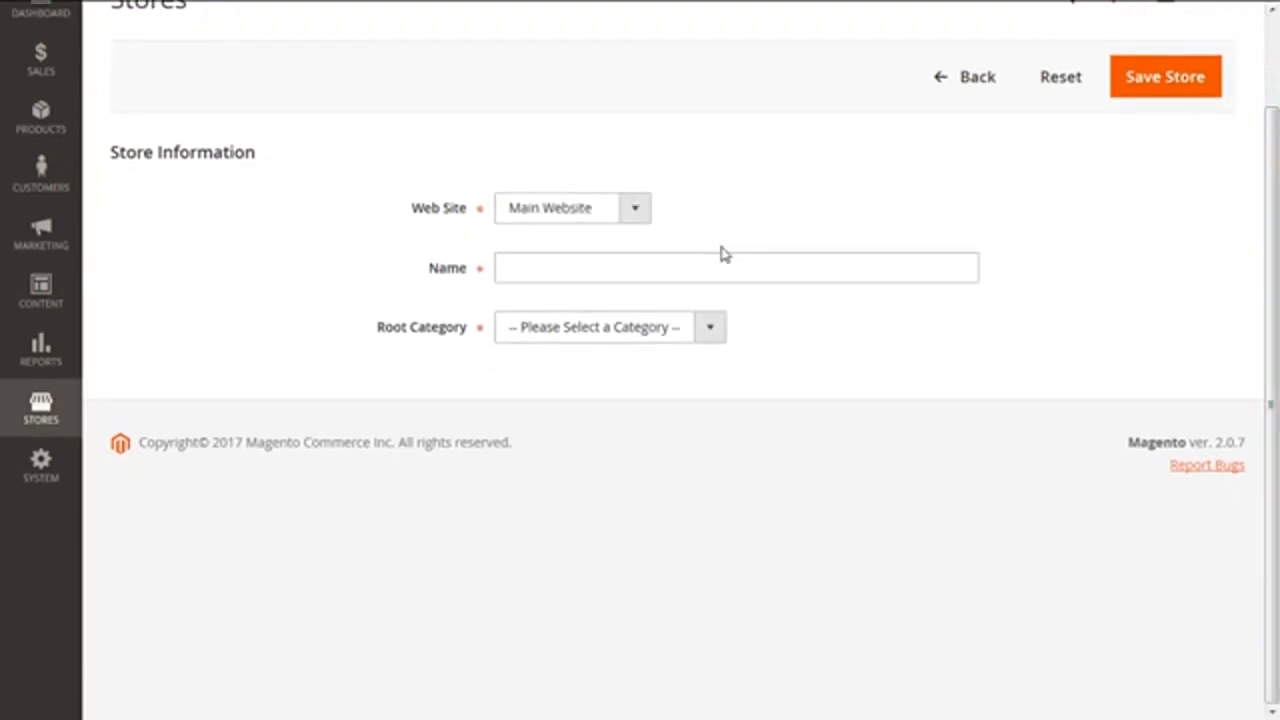
pyautogui.moveTo(490, 231)
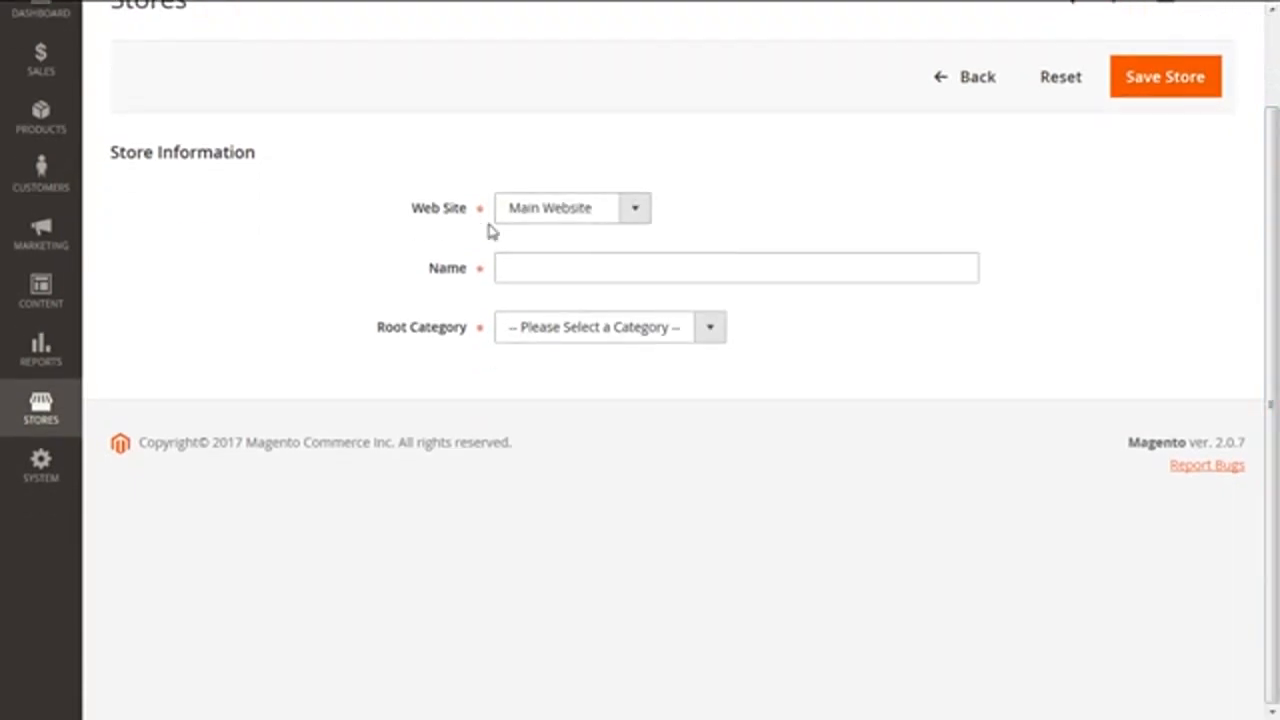
pyautogui.moveTo(467, 178)
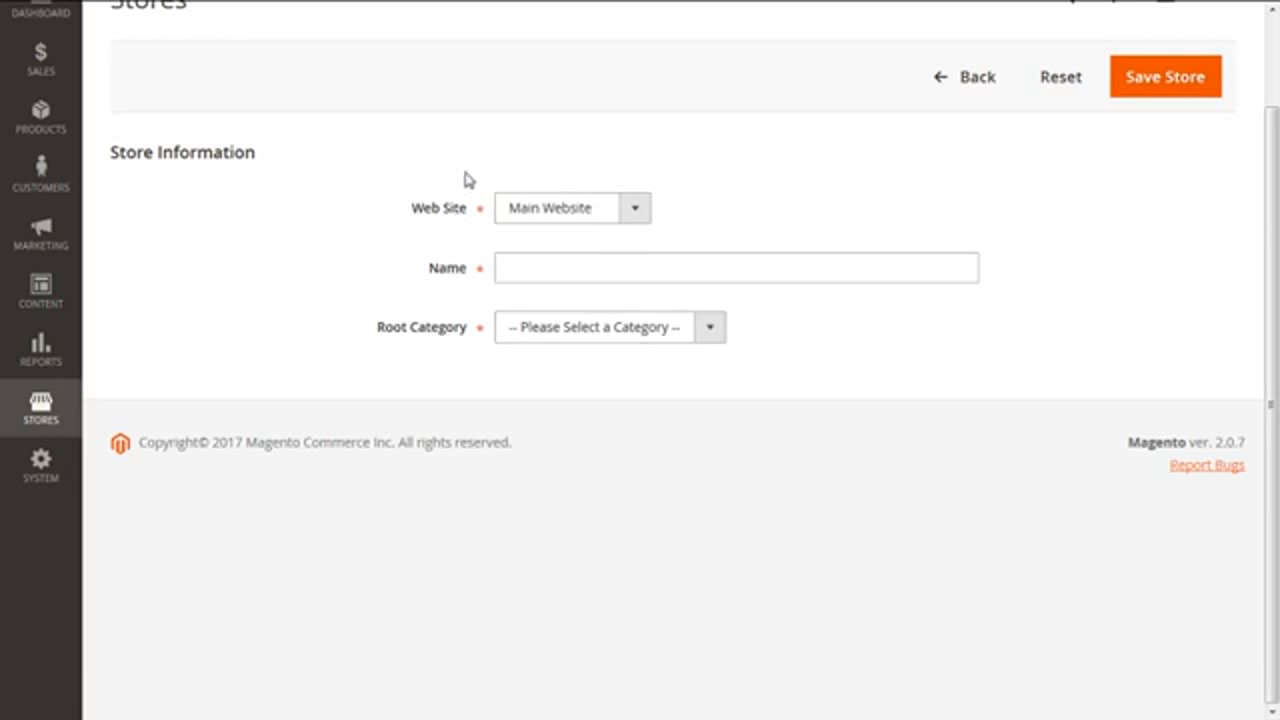
pyautogui.moveTo(455, 223)
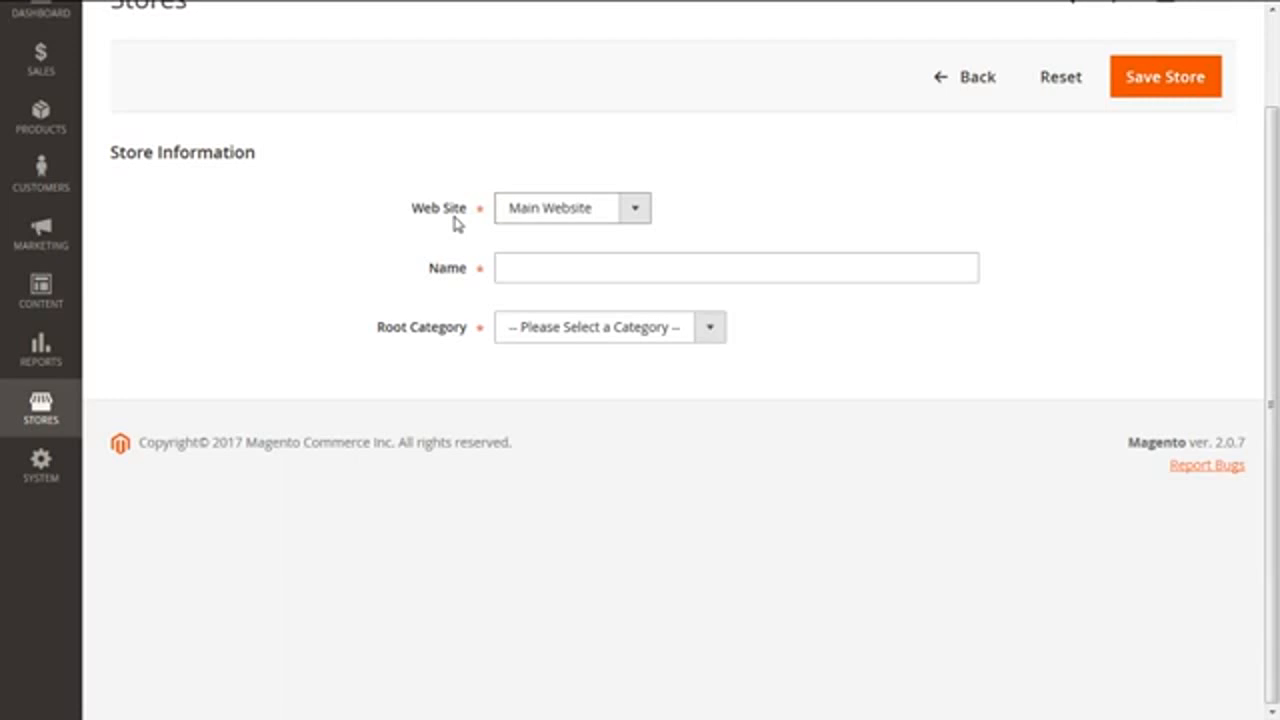
pyautogui.moveTo(444, 230)
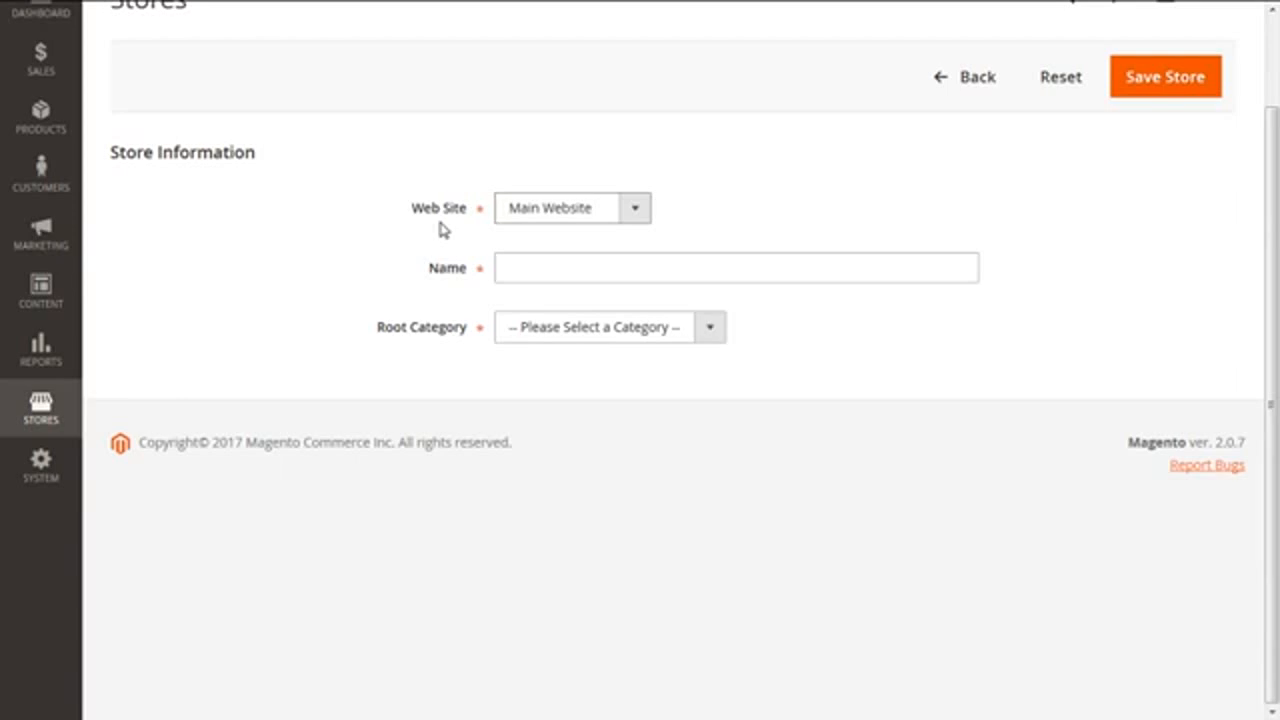
pyautogui.moveTo(450, 225)
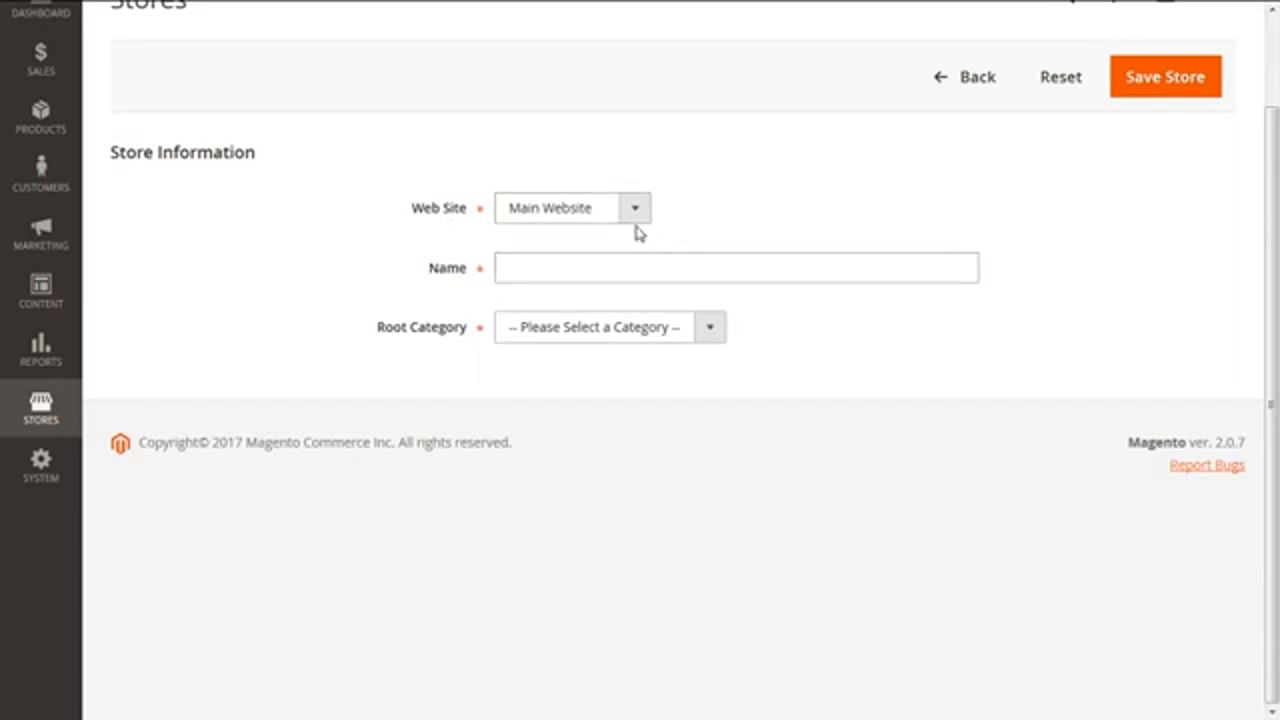
# Assign the store to matridtech.com, name it Matrid Magento Store with Default Category as root
pyautogui.click(635, 208)
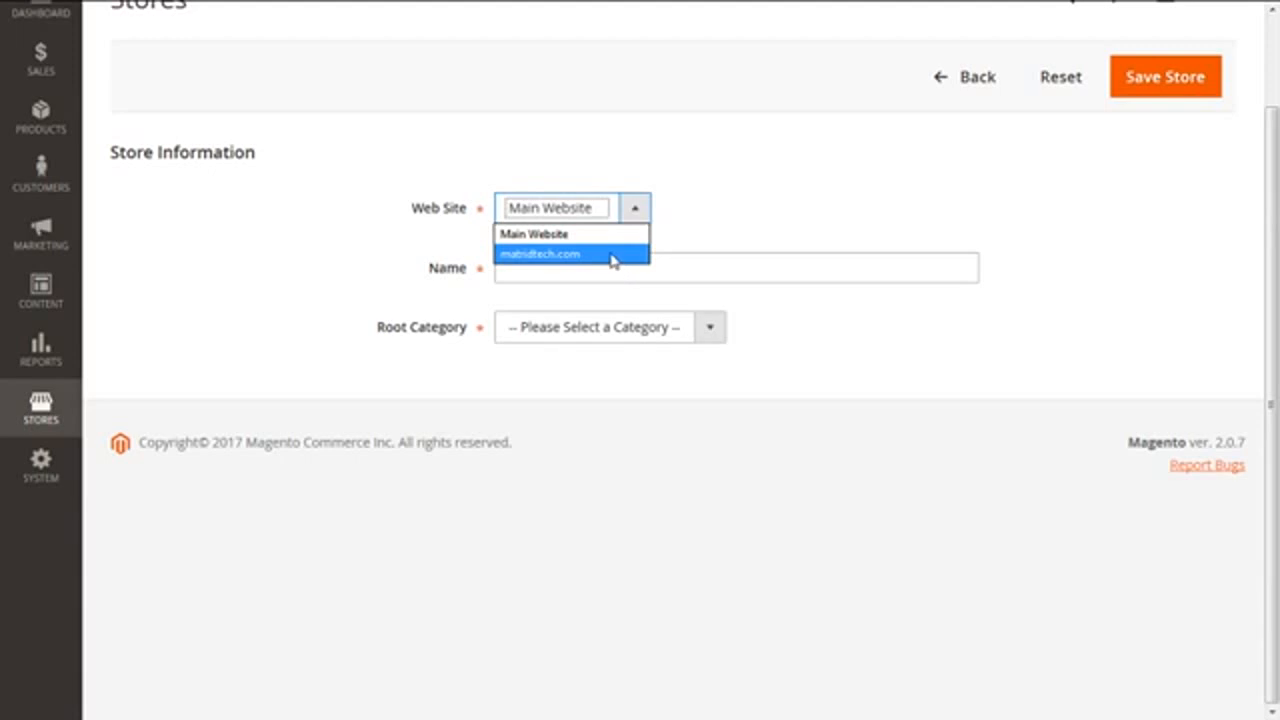
pyautogui.click(540, 253)
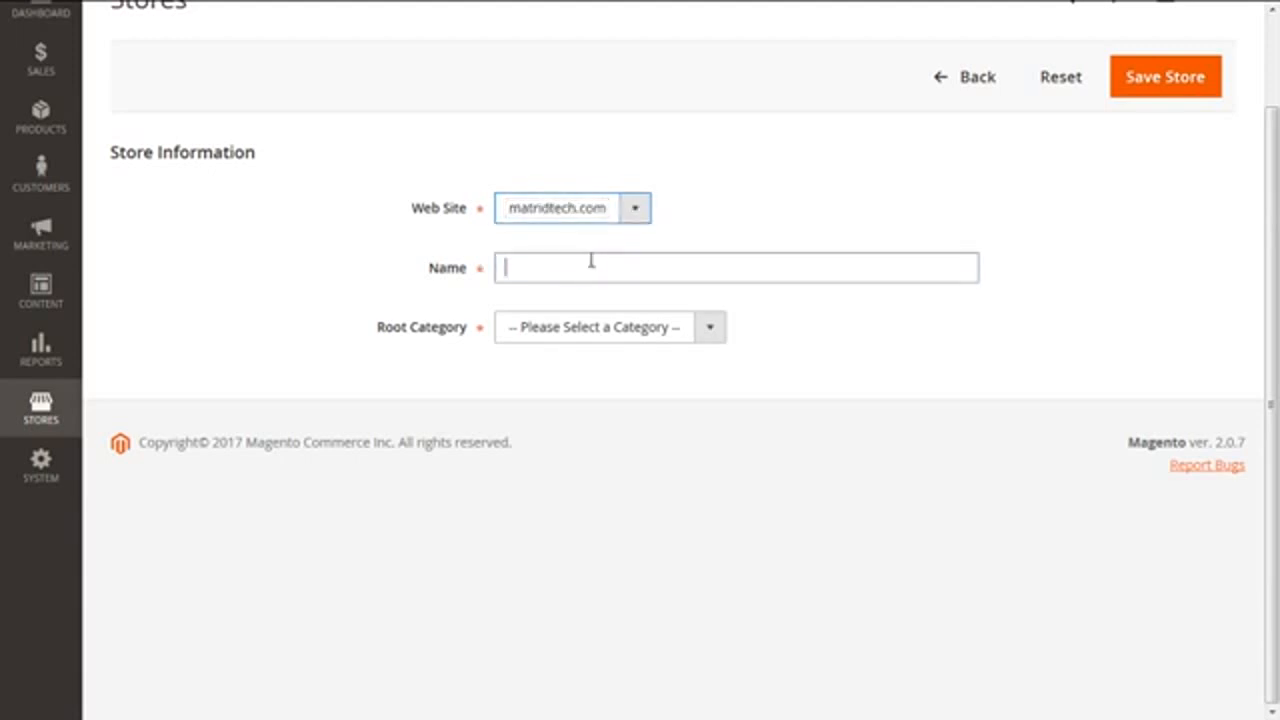
pyautogui.click(735, 267)
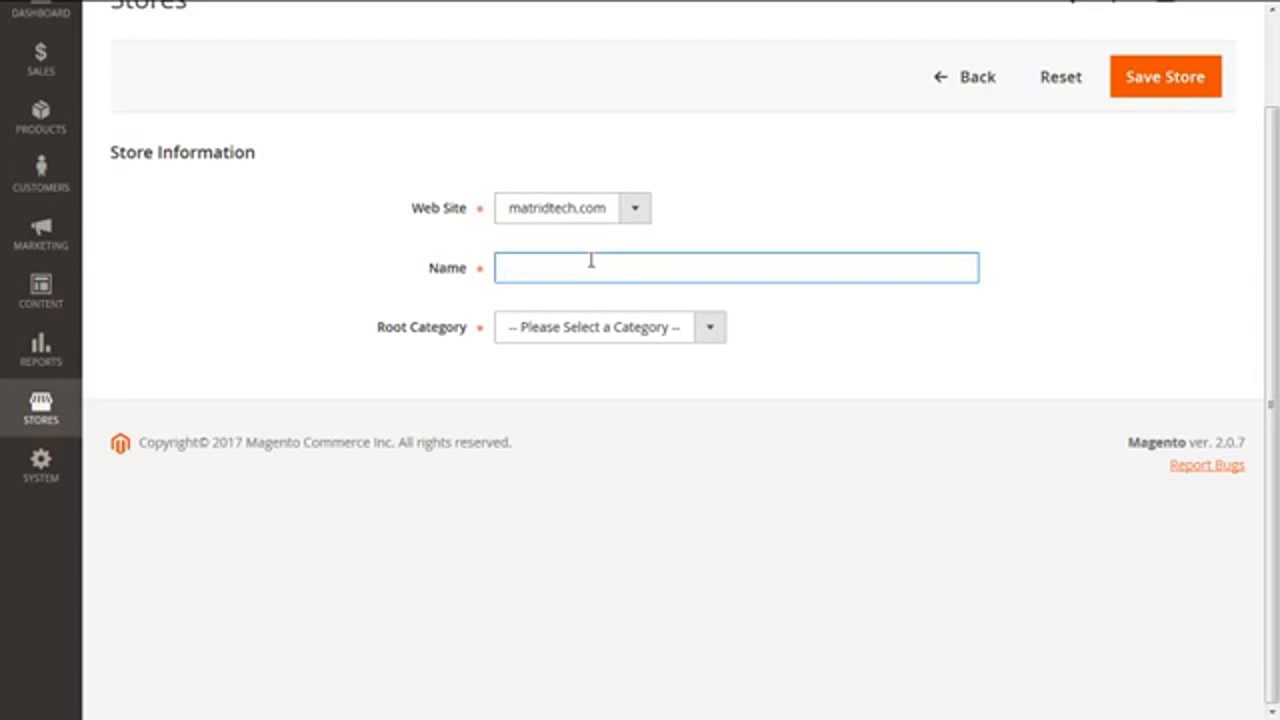
pyautogui.write('Matrid Magento Store')
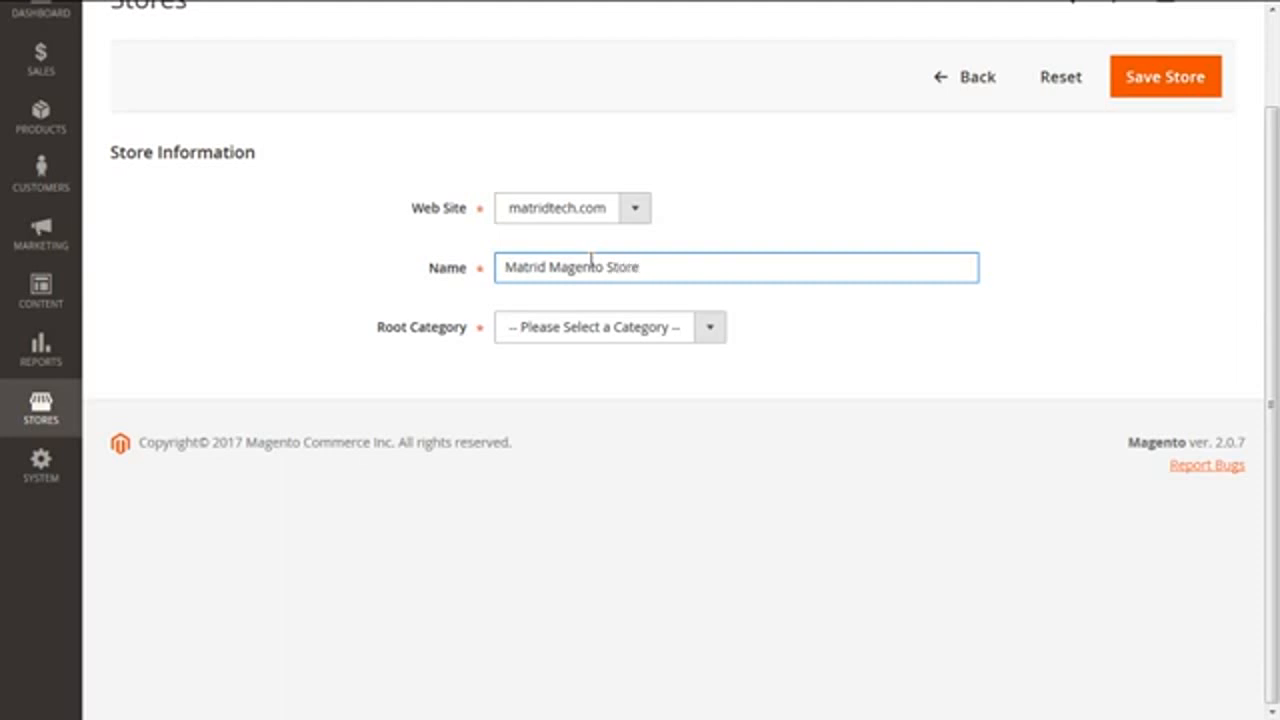
pyautogui.moveTo(487, 402)
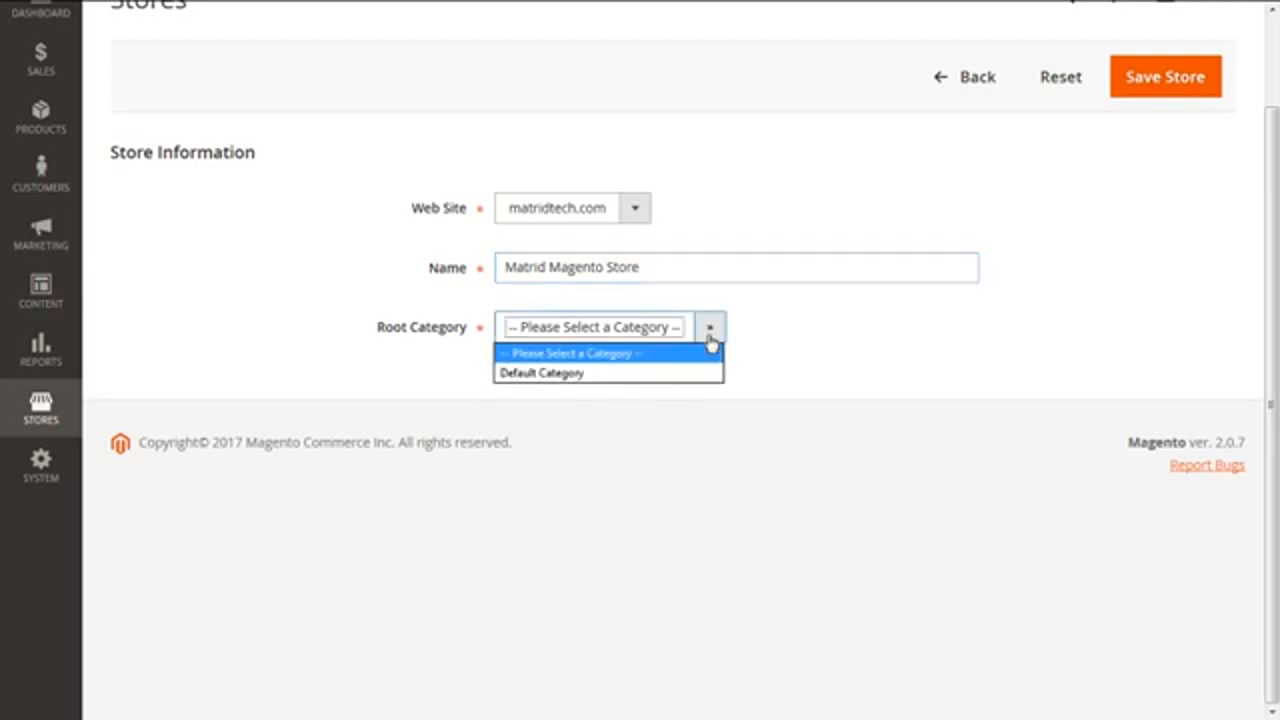
pyautogui.click(542, 372)
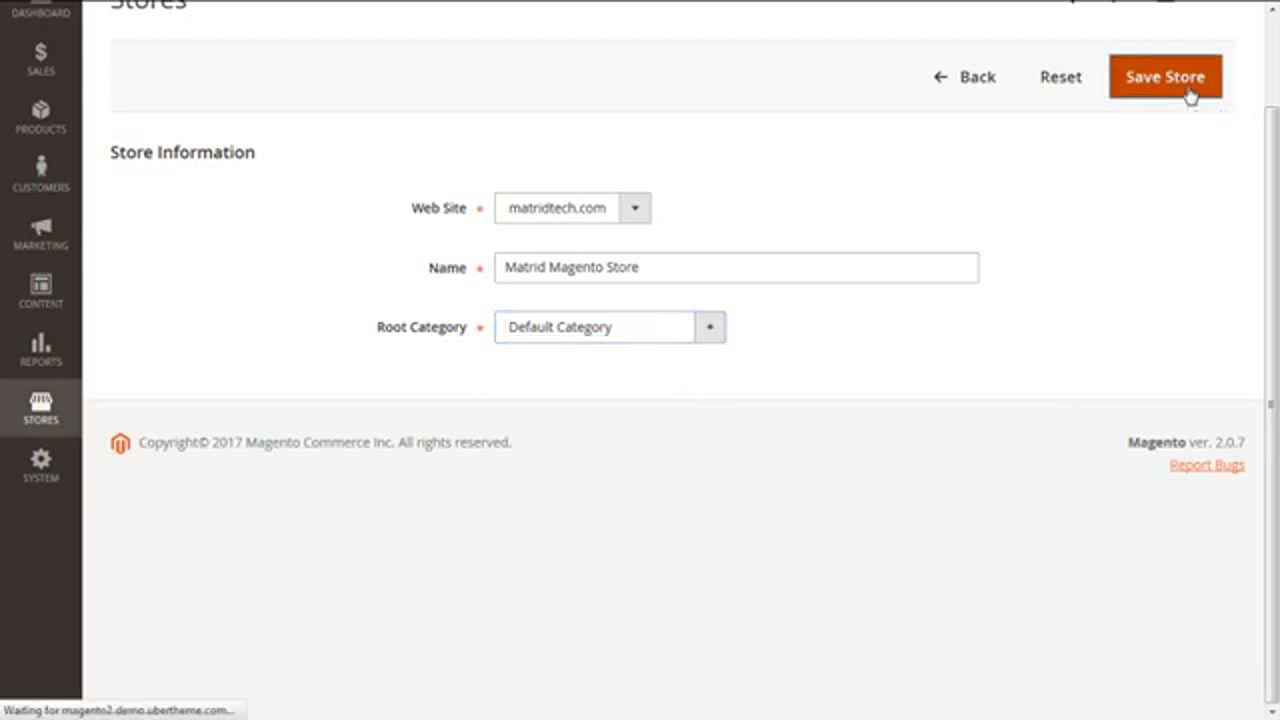
pyautogui.moveTo(1177, 277)
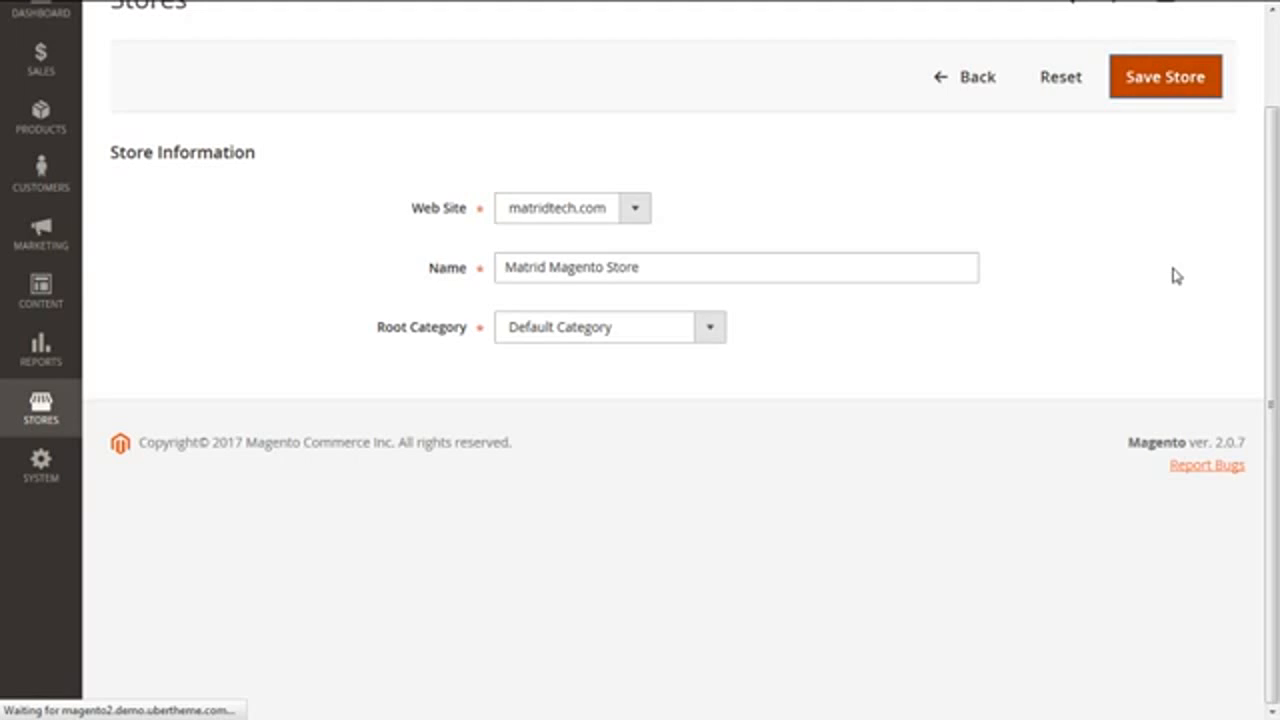
# Save Matrid Magento Store and start creating a store view from the grid
pyautogui.click(1165, 76)
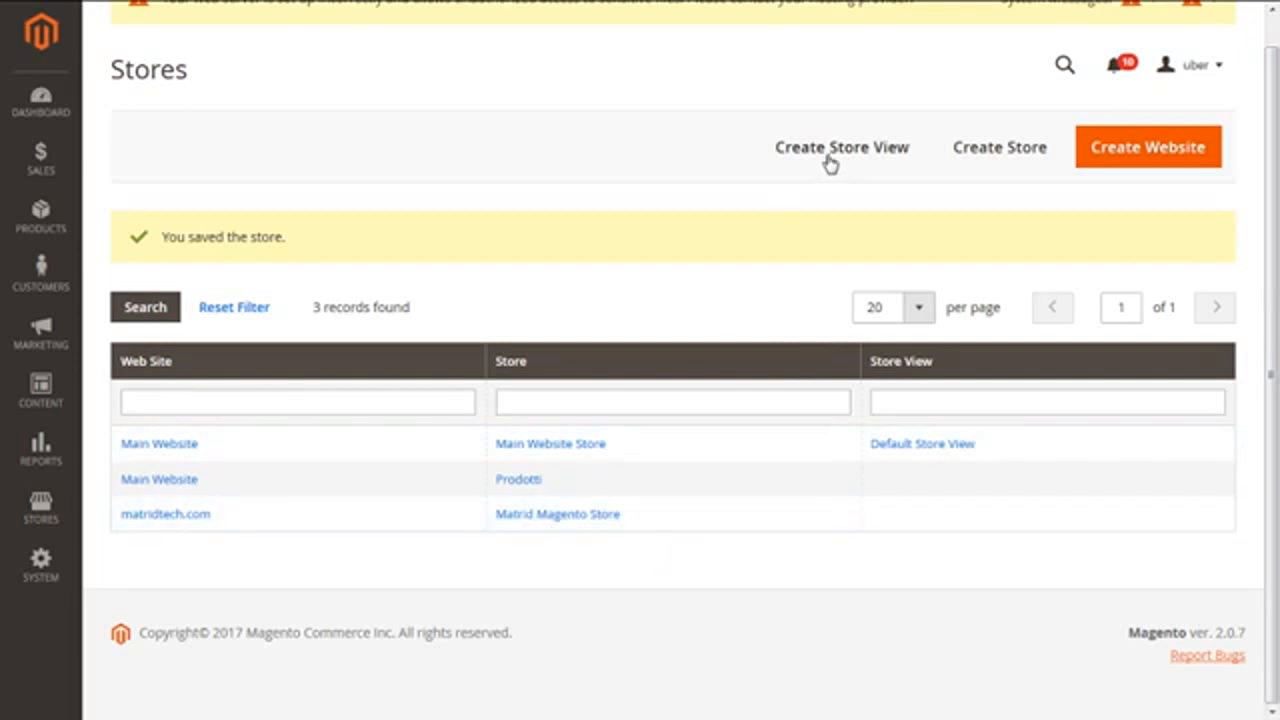
pyautogui.moveTo(865, 160)
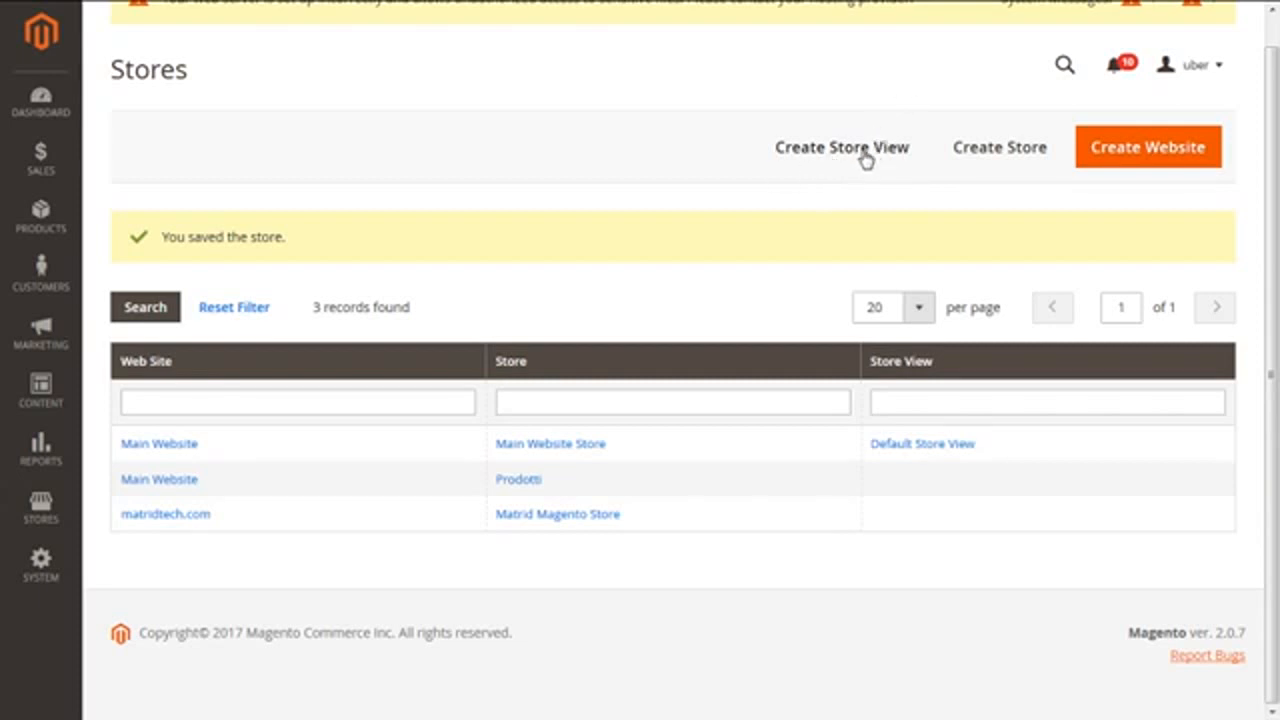
pyautogui.click(842, 147)
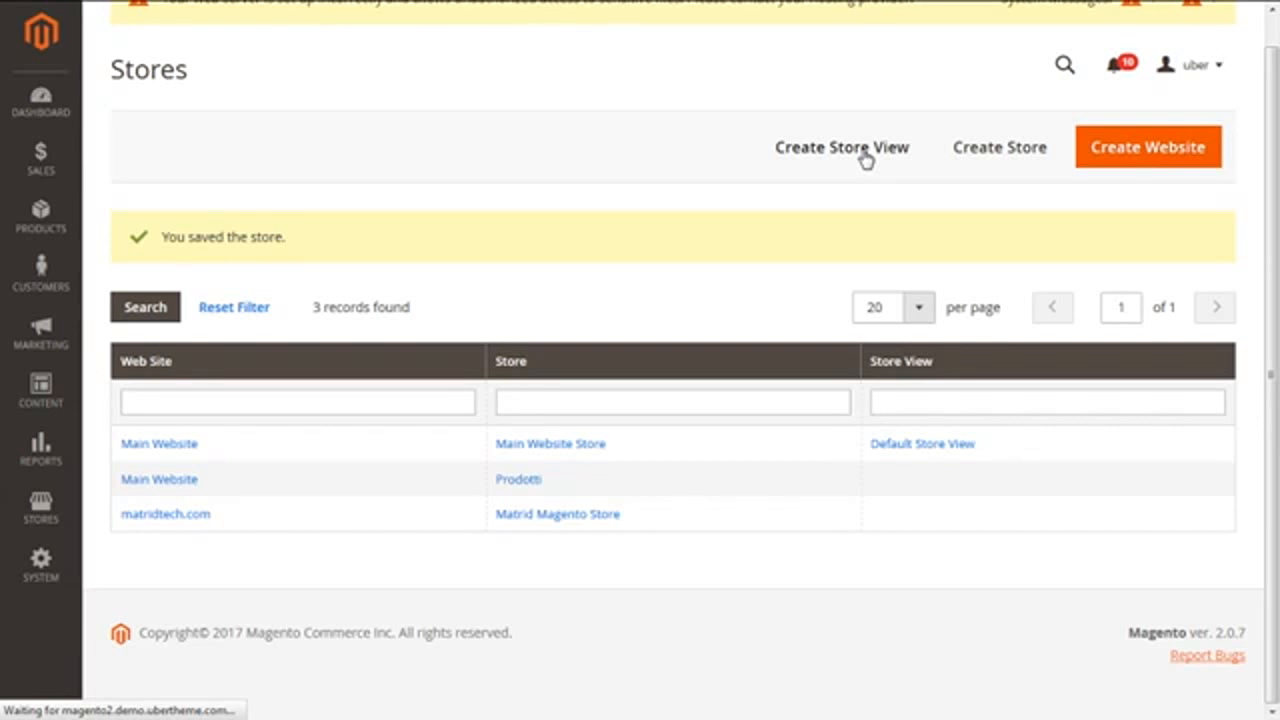
# Bring up the blank Store View Information form
pyautogui.click(841, 147)
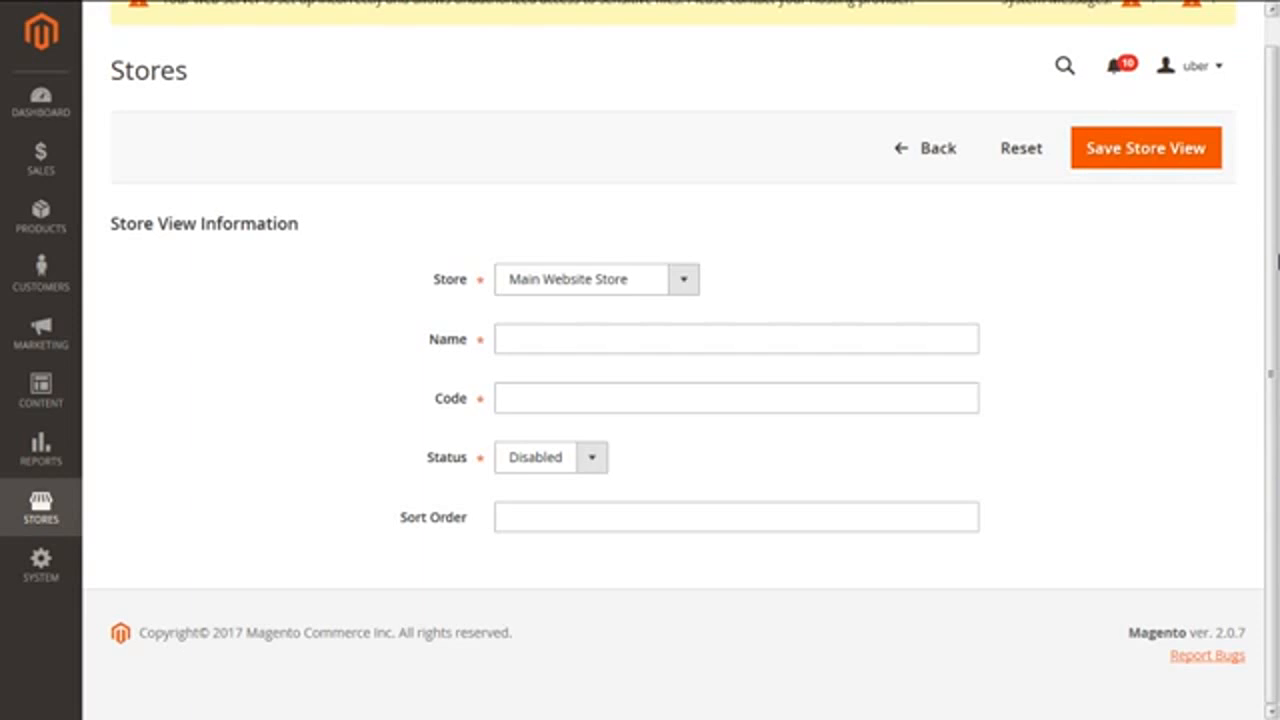
pyautogui.moveTo(1197, 311)
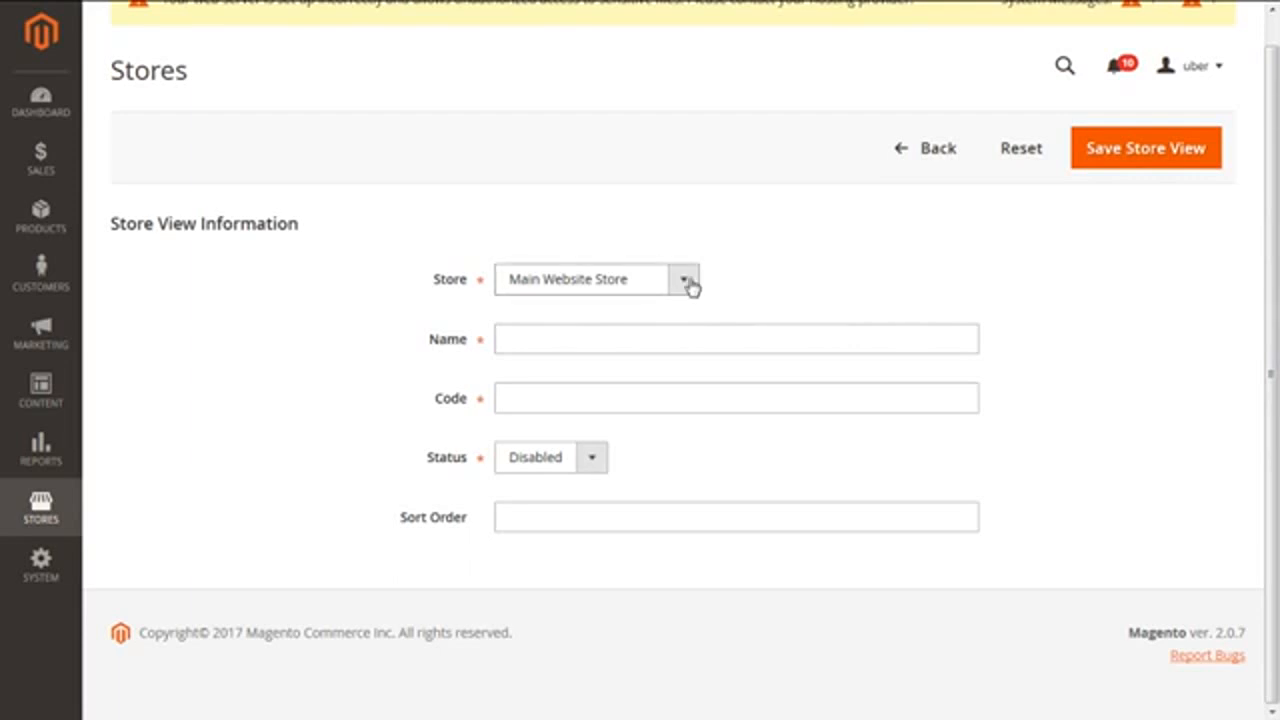
# Attach the view to Matrid Magento Store with name French and code french
pyautogui.click(683, 279)
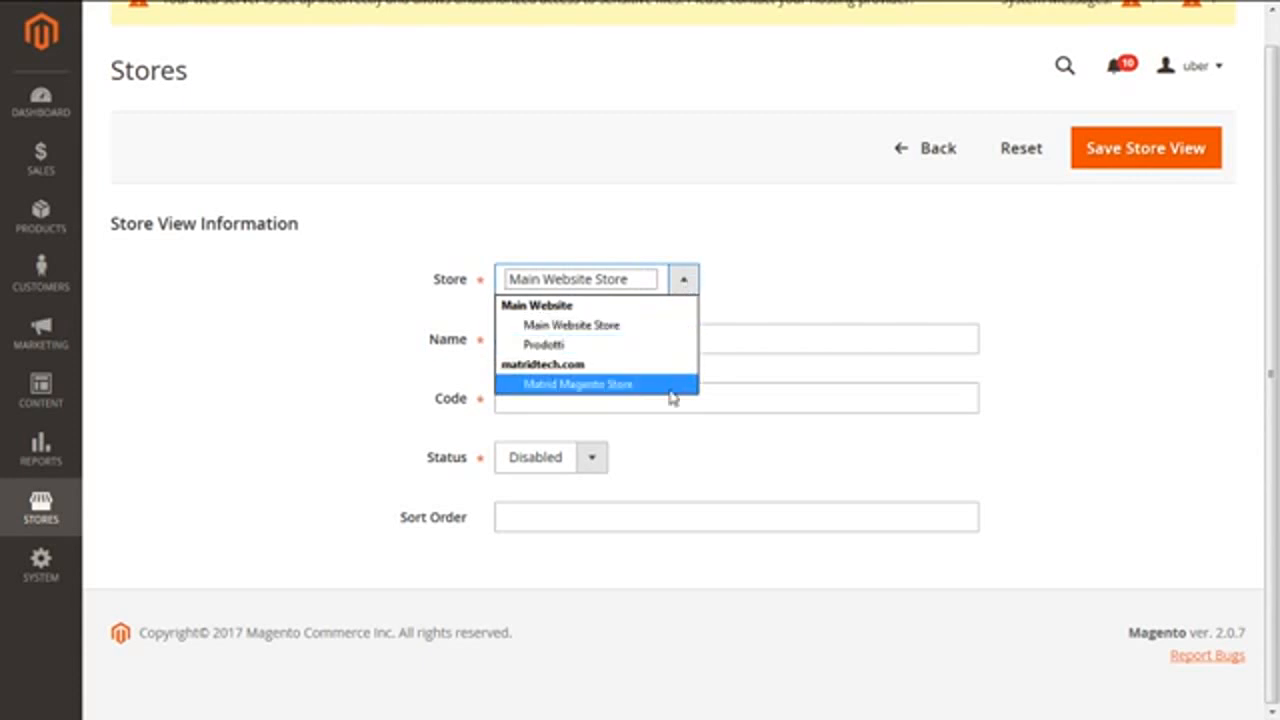
pyautogui.click(578, 384)
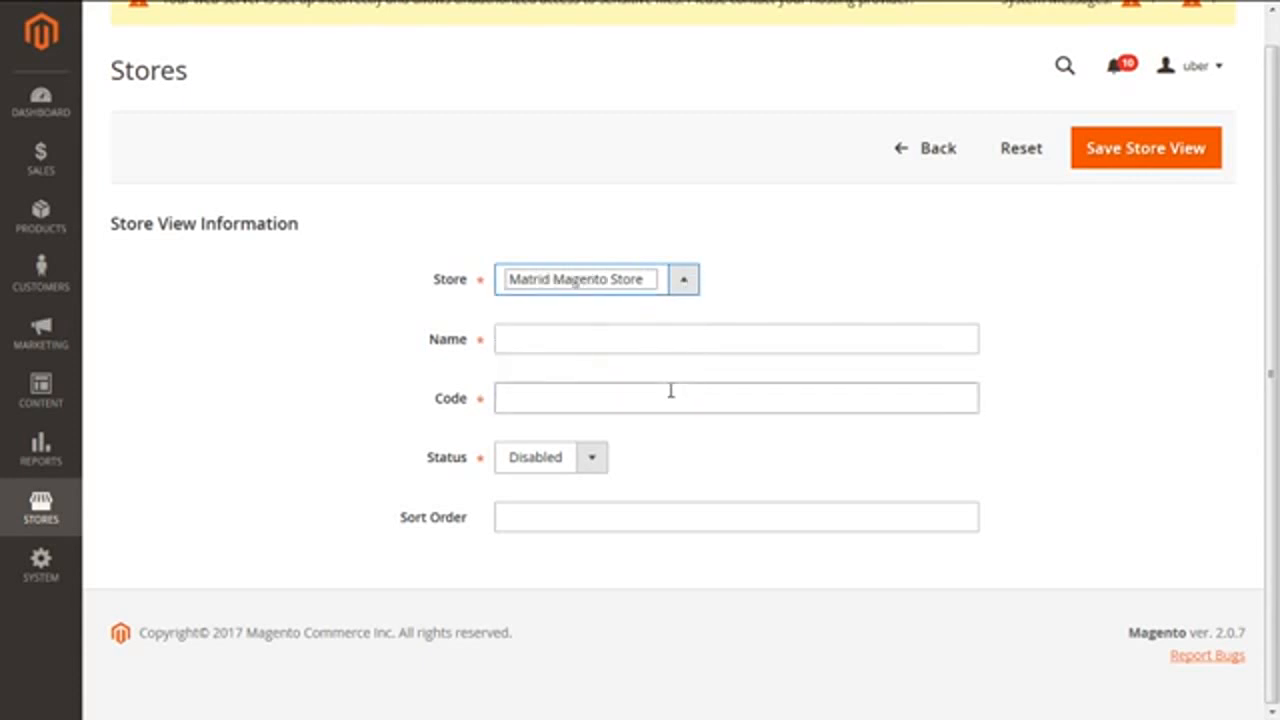
pyautogui.click(736, 338)
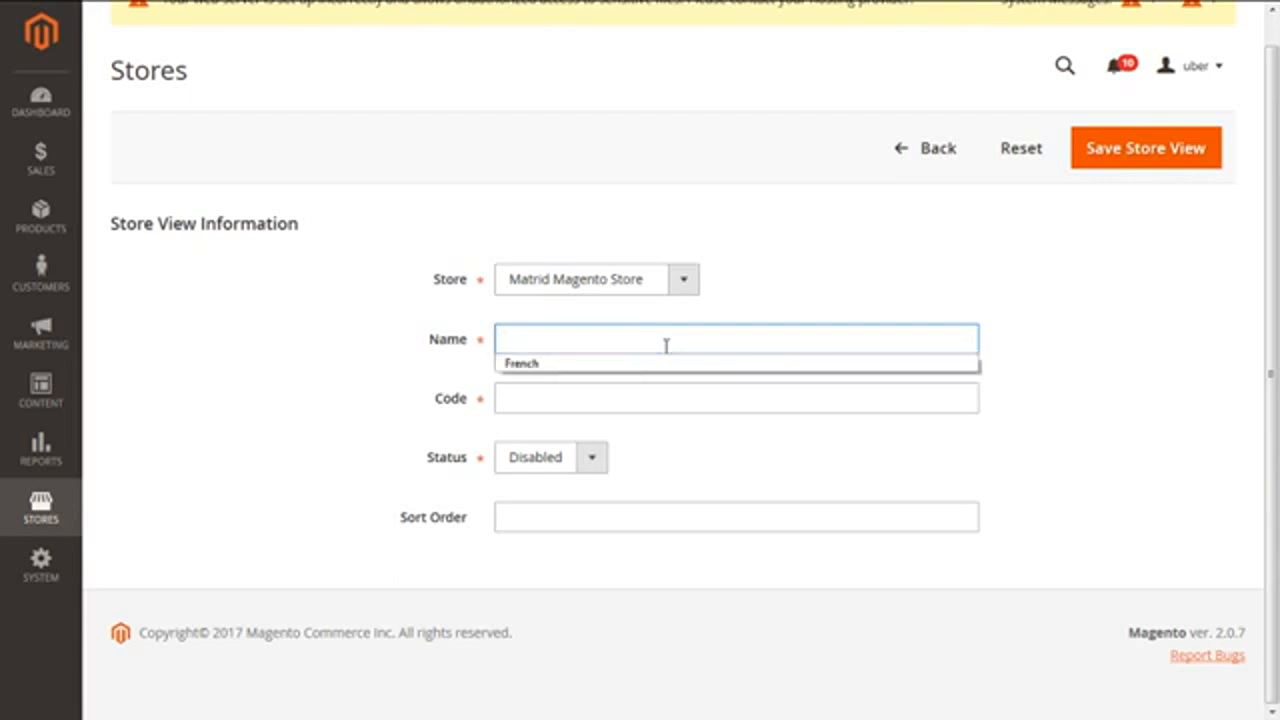
pyautogui.write('French')
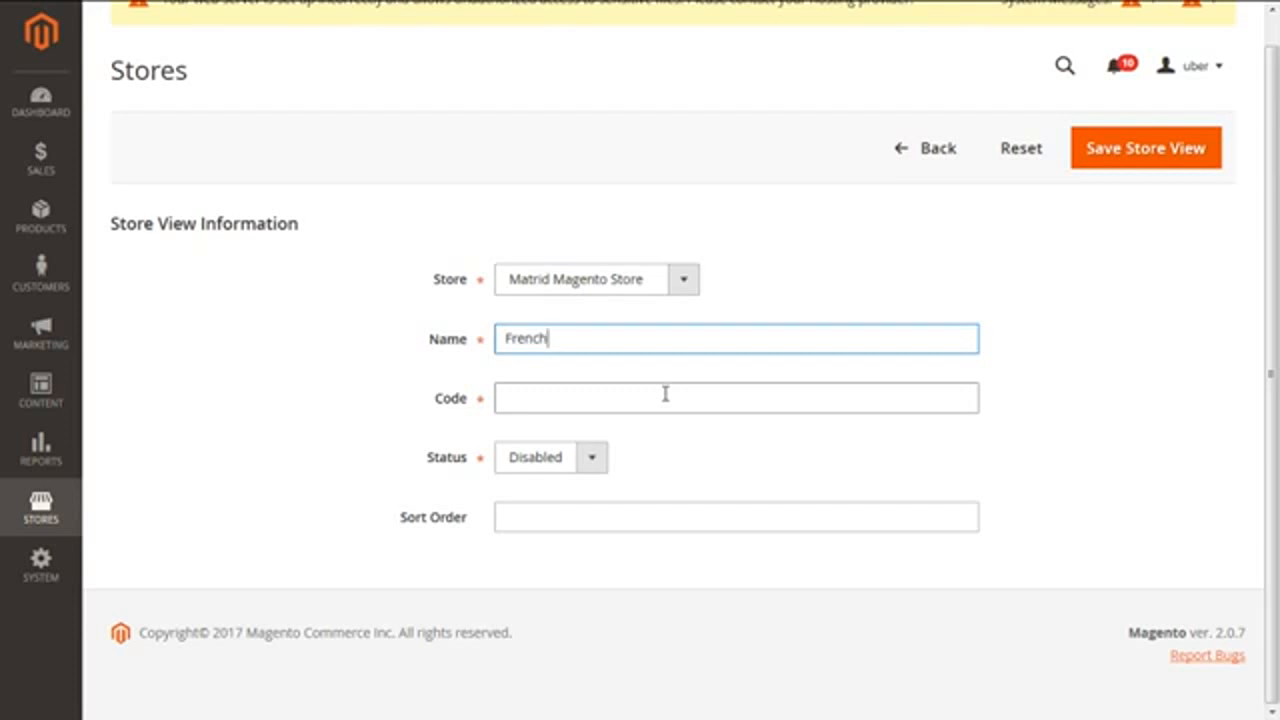
pyautogui.write('fre')
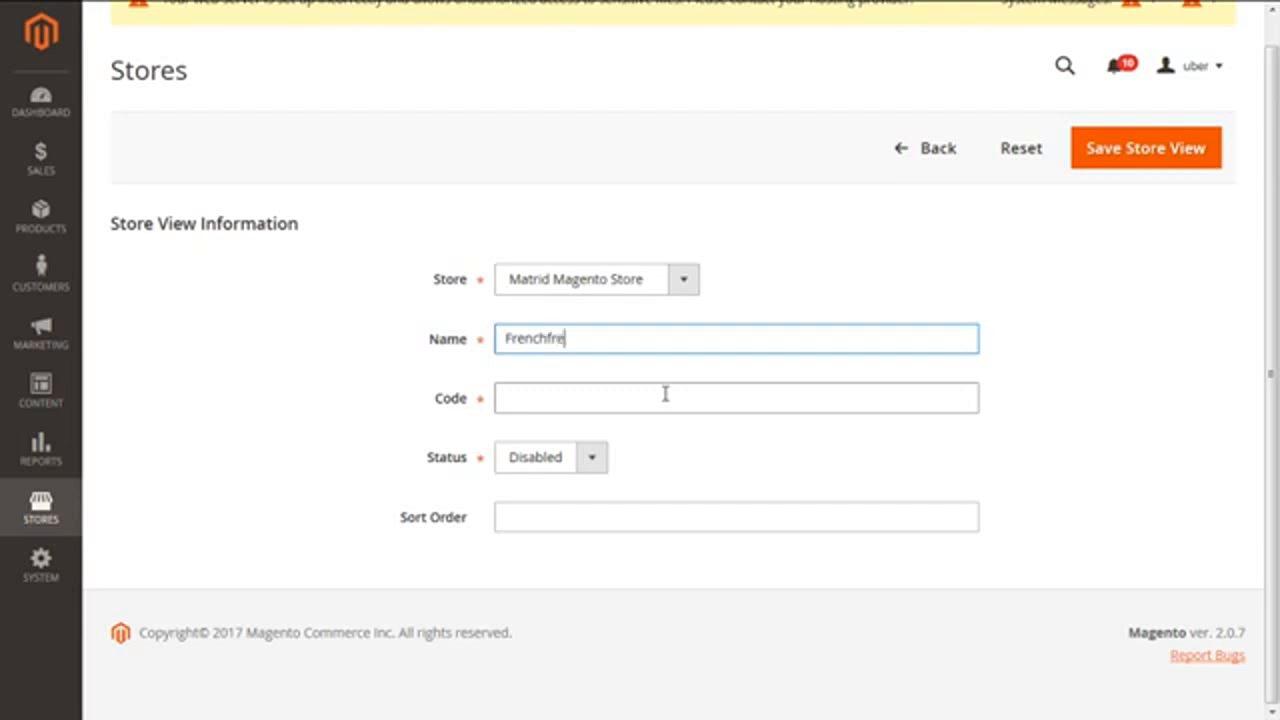
pyautogui.click(735, 397)
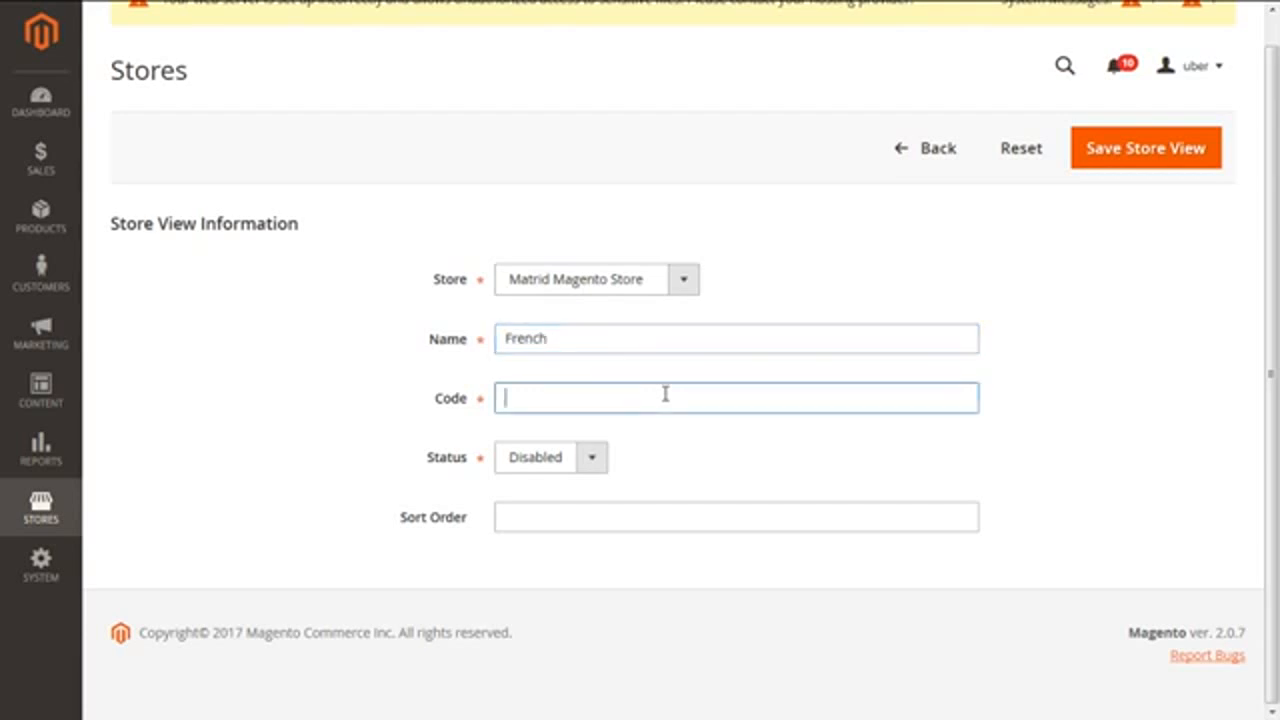
pyautogui.write('french')
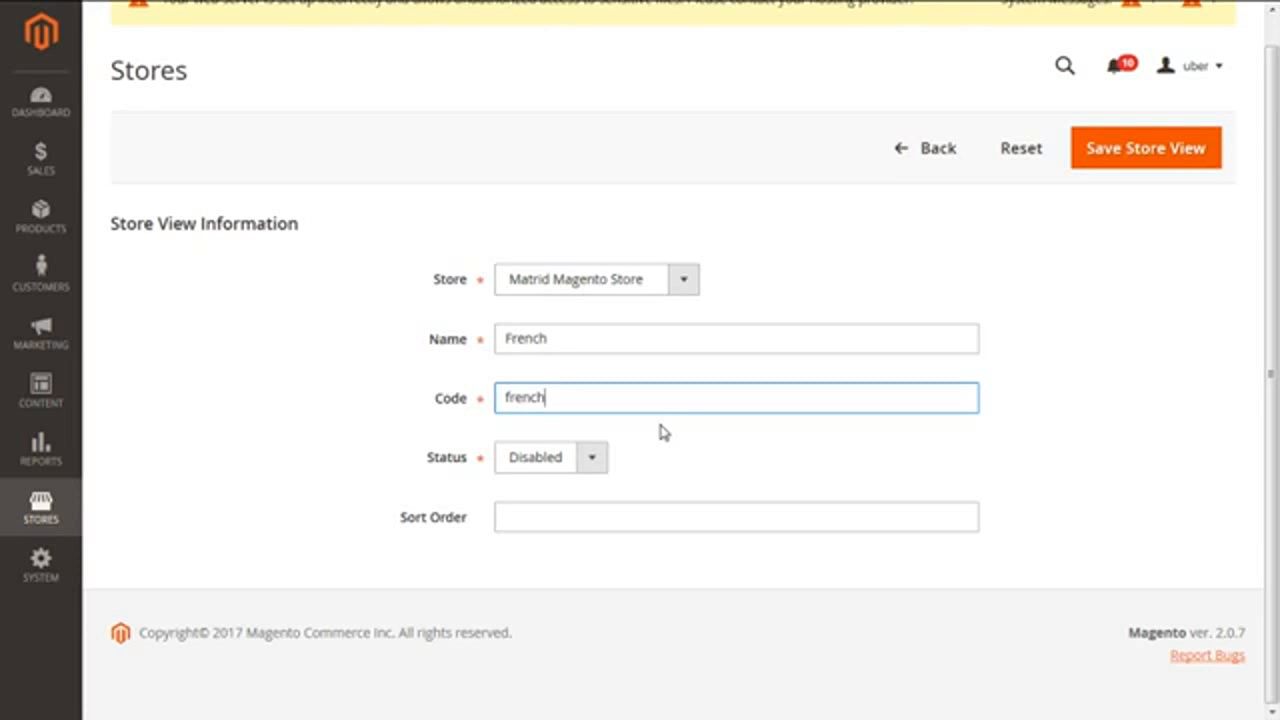
# Set the store view to Enabled with sort order 0 and save it
pyautogui.click(592, 457)
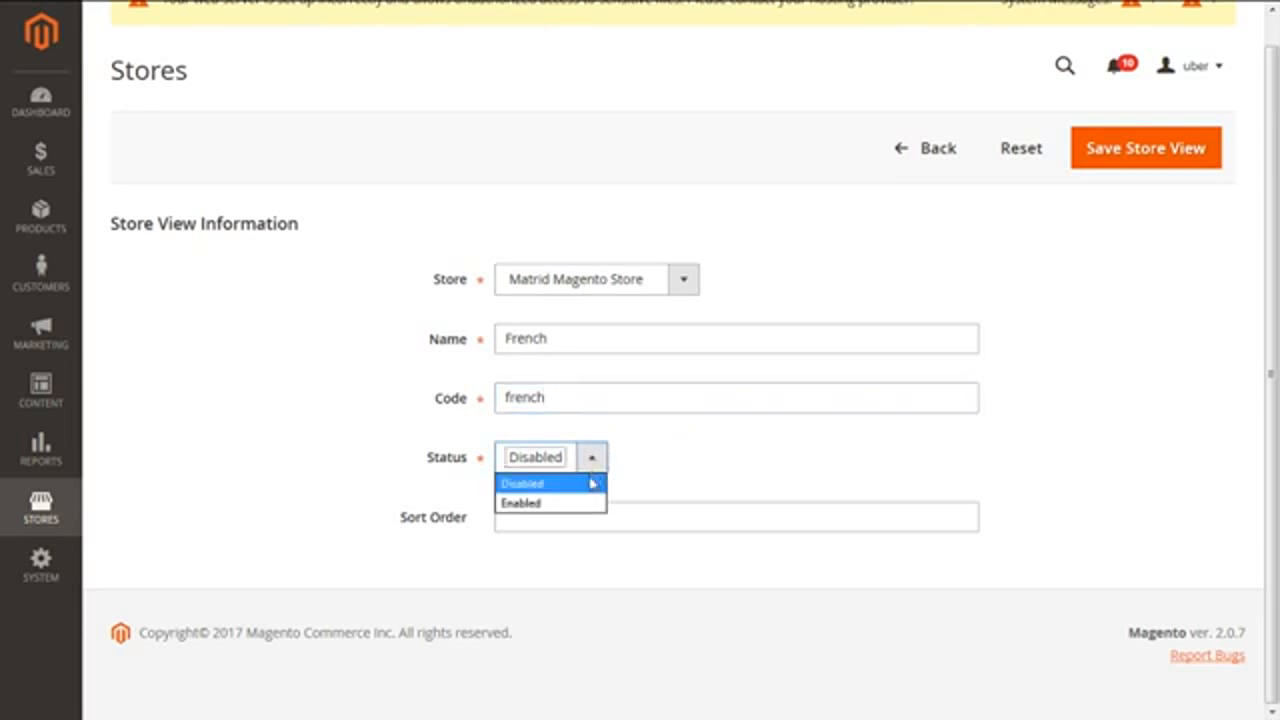
pyautogui.click(520, 503)
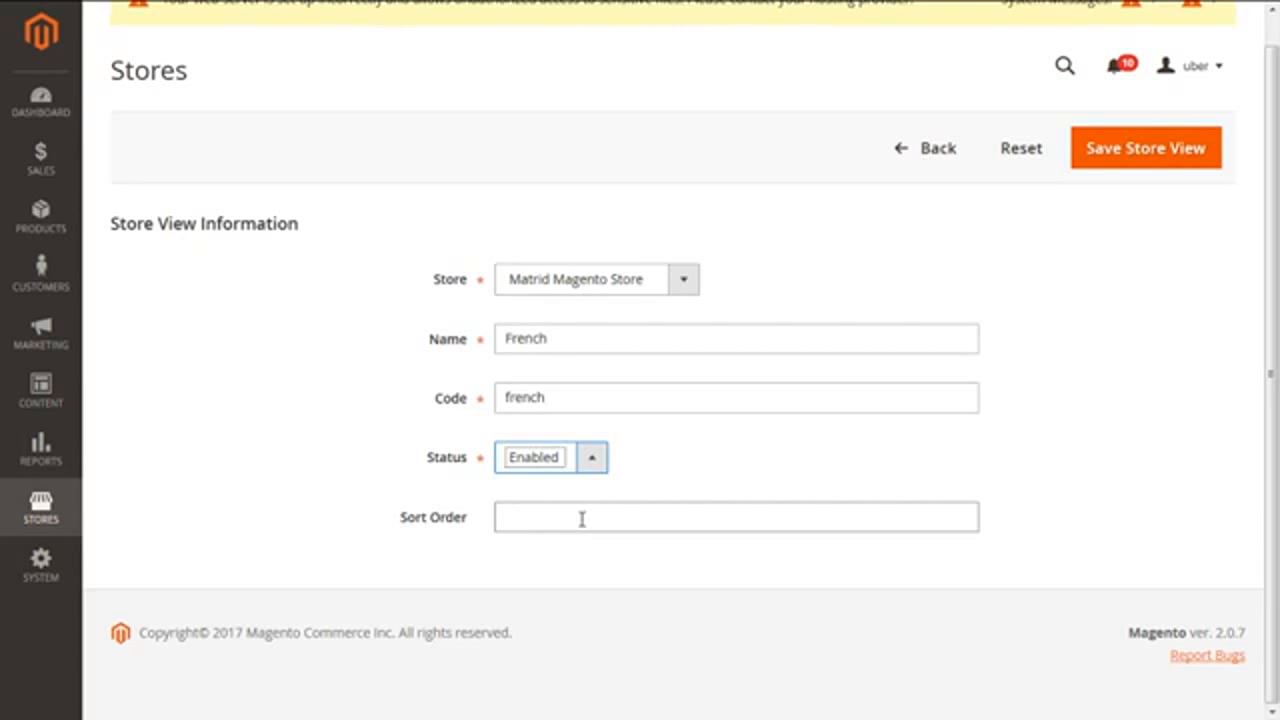
pyautogui.click(735, 517)
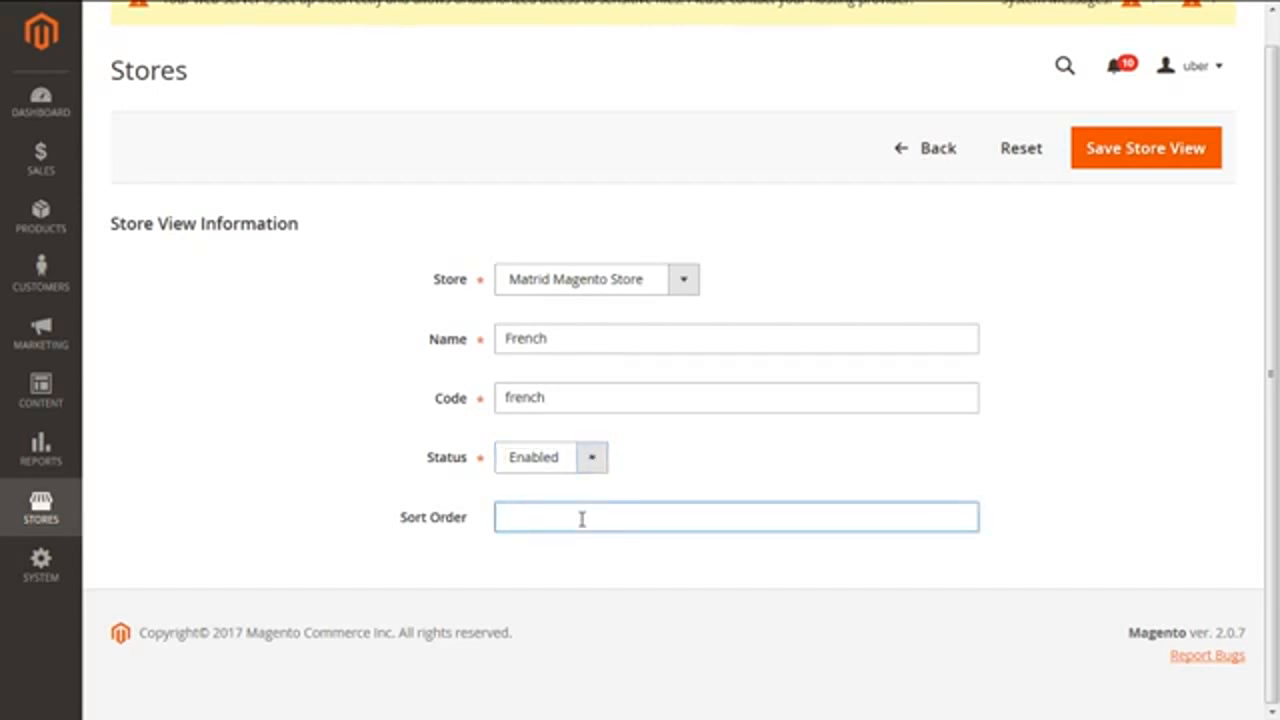
pyautogui.write('0')
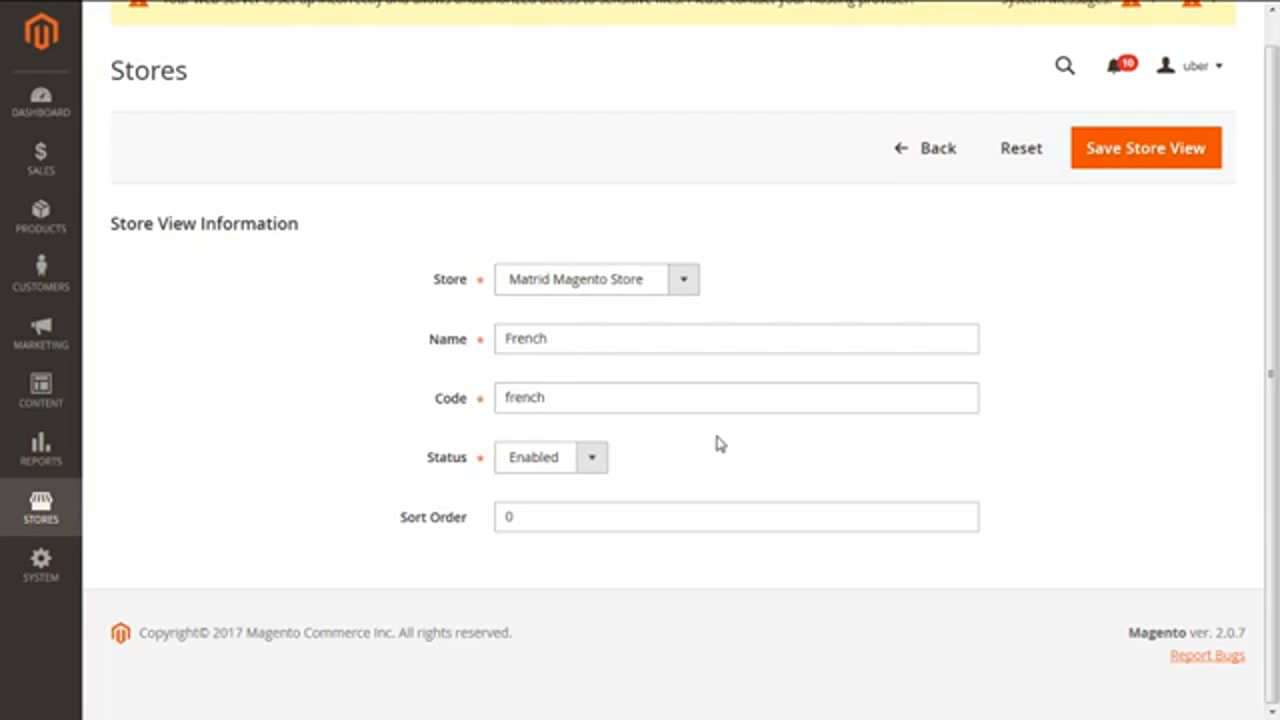
pyautogui.click(1146, 147)
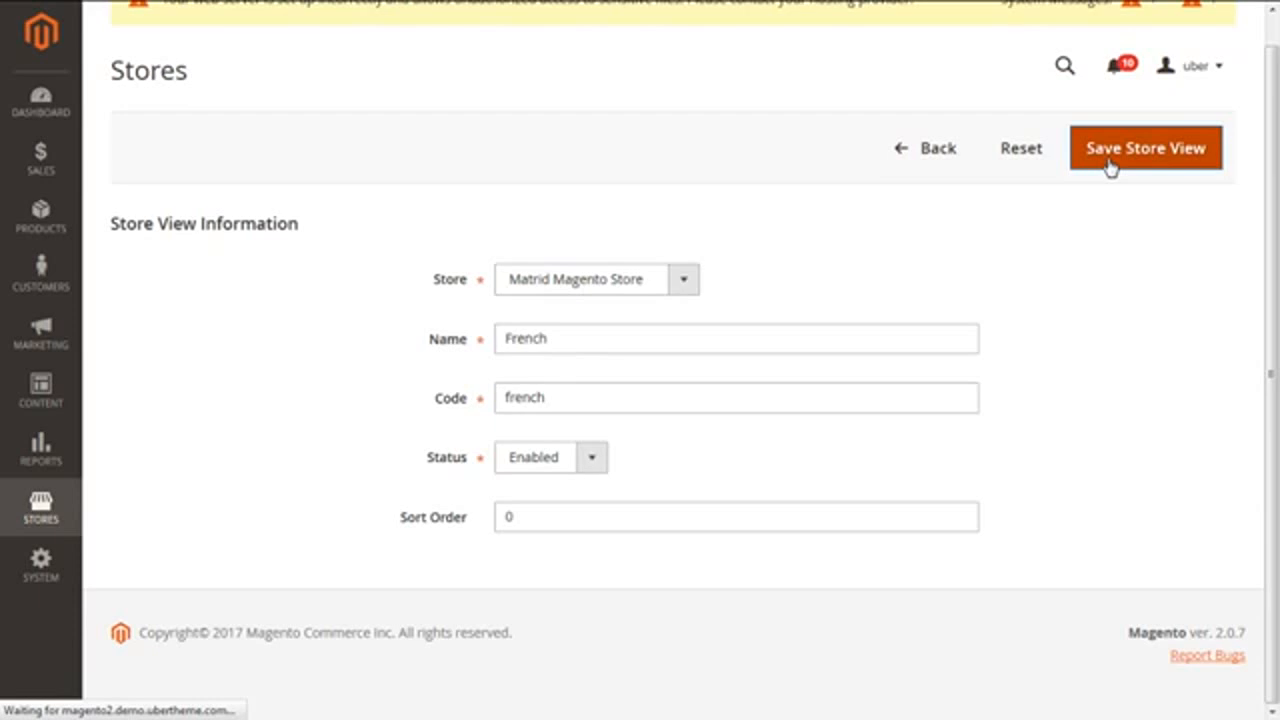
pyautogui.click(1146, 147)
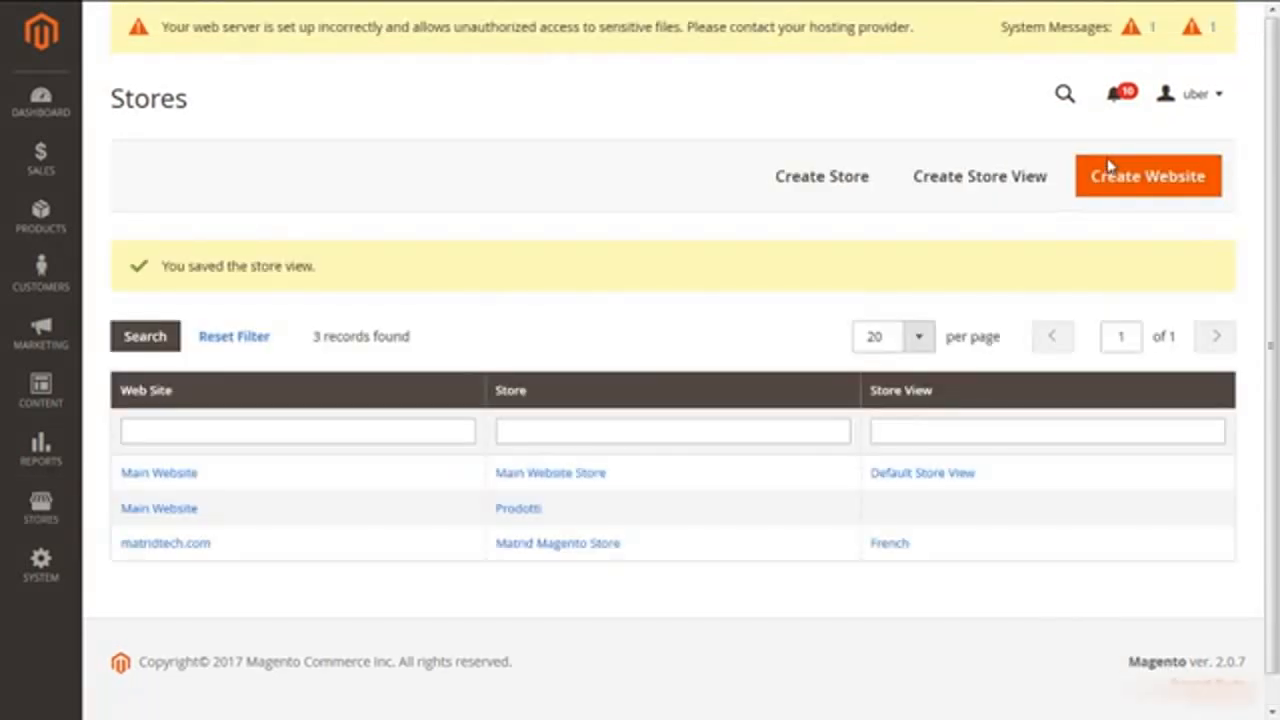